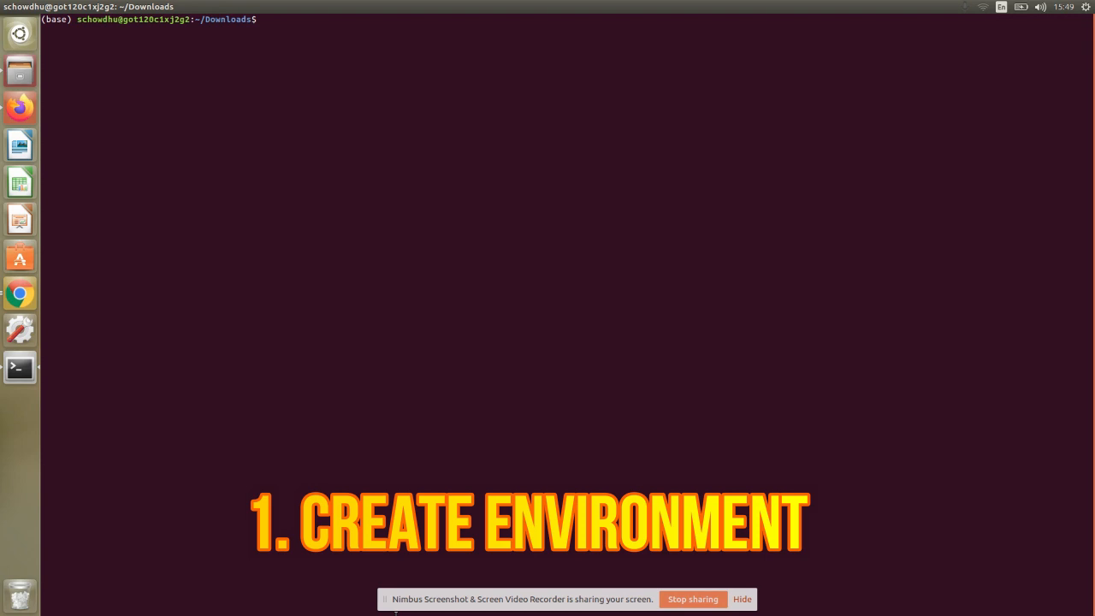
Run 'conda create --name visres' and confirm with 'y' to create the empty environment
text(conda)
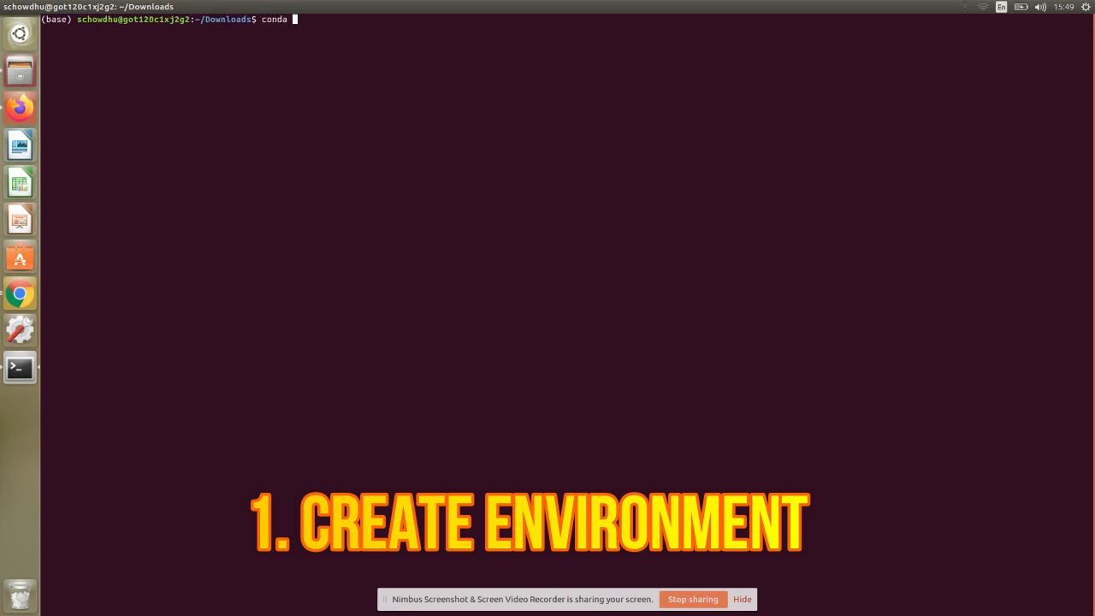
text(create)
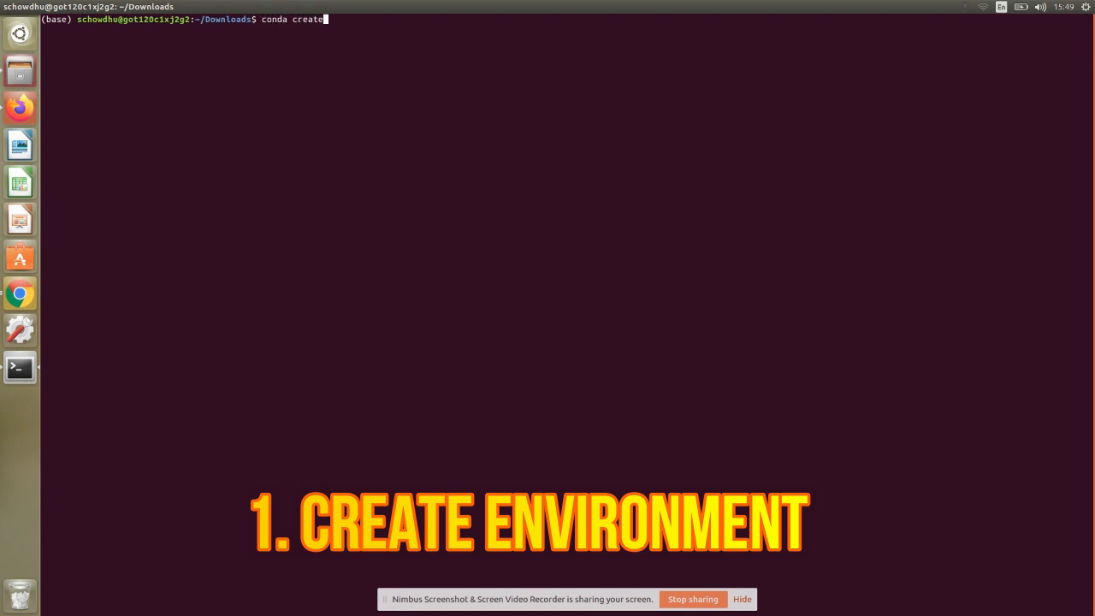
text(--name v)
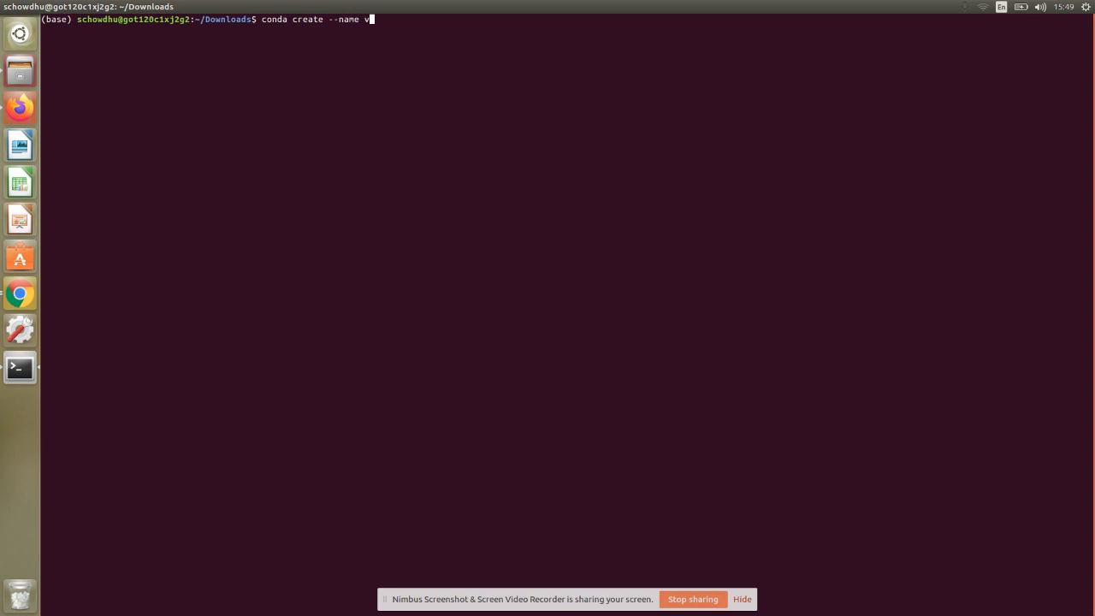
text(isres)
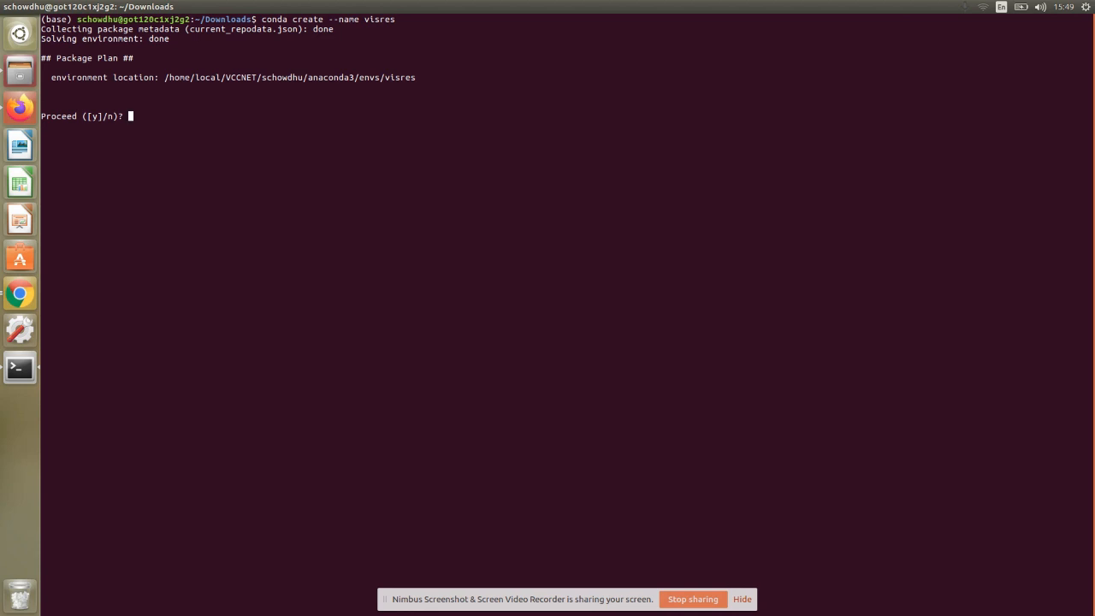
text(y)
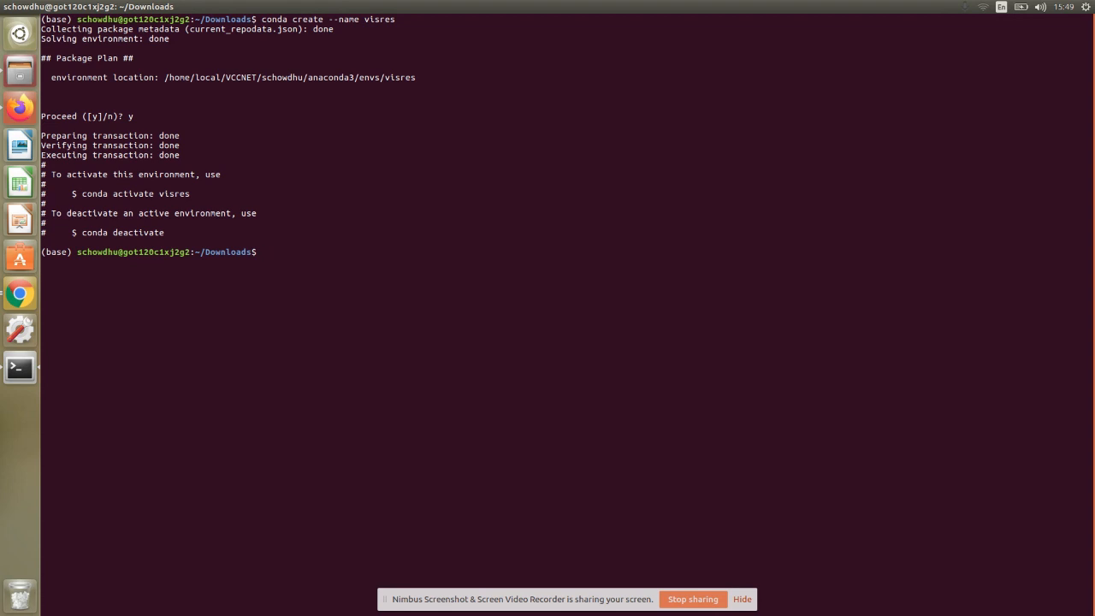
text(conda)
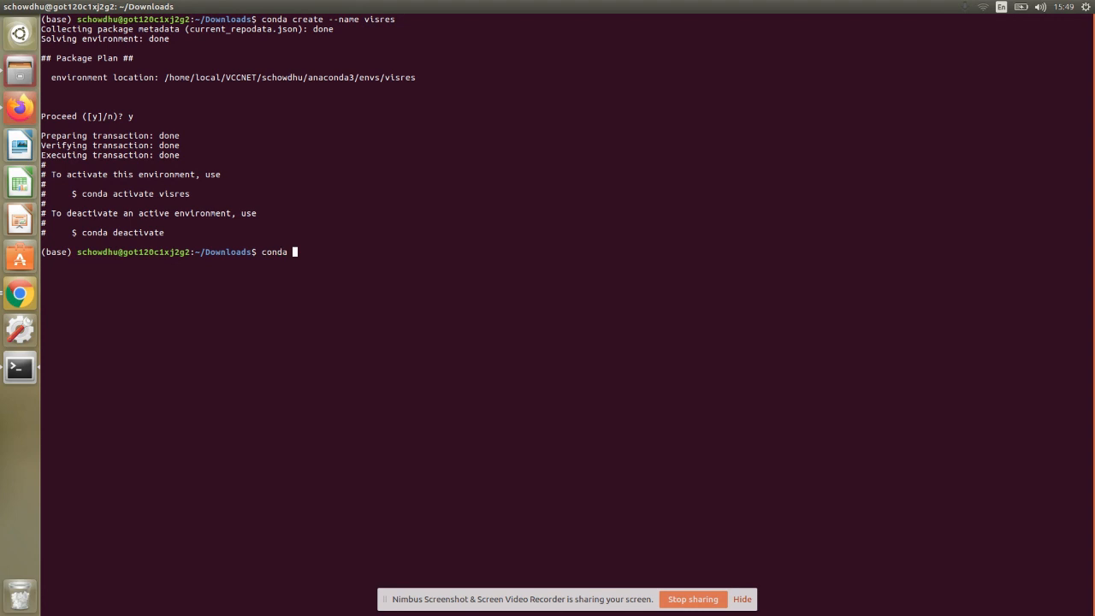
text(ac)
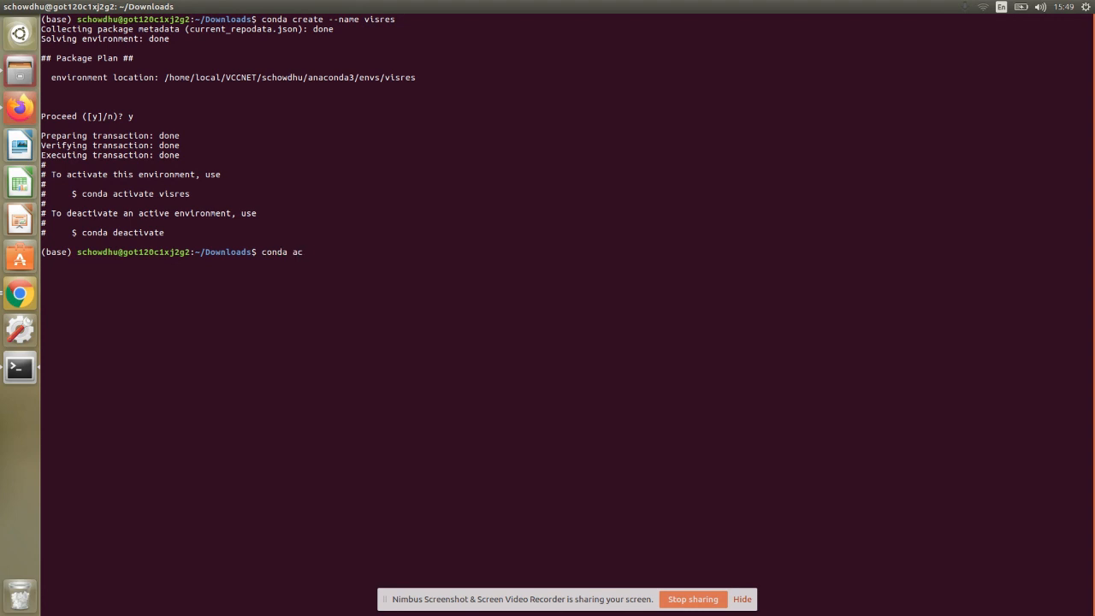
text(tivate)
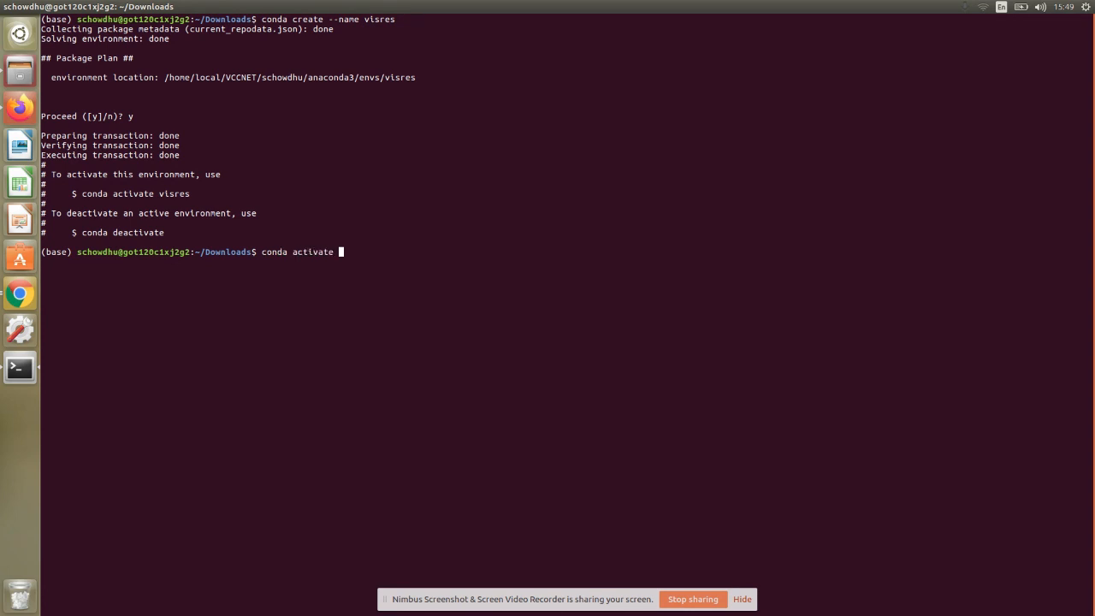
text(visres)
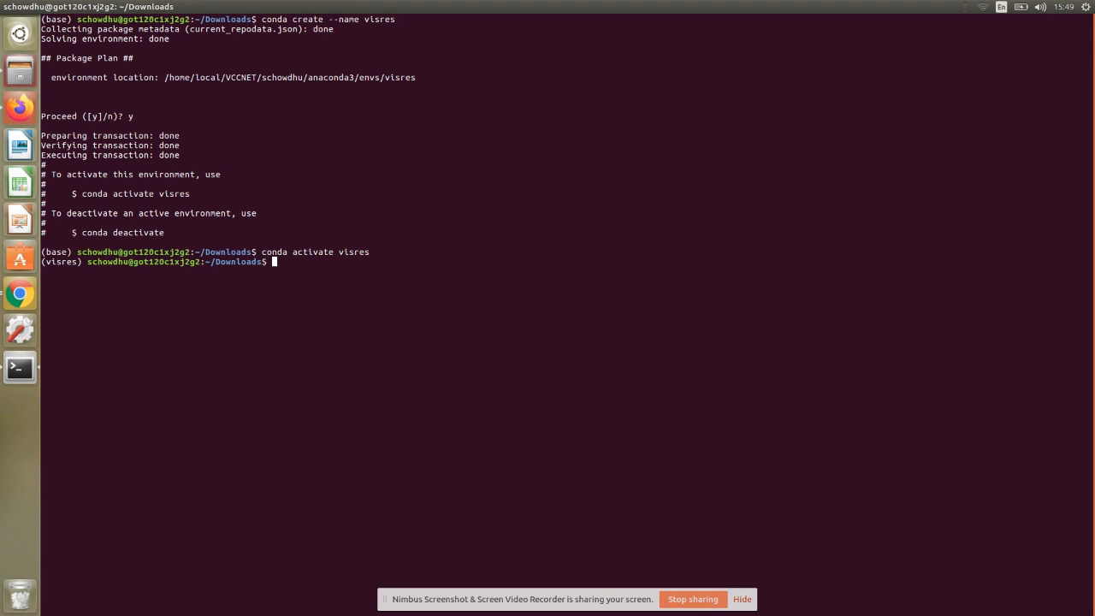
text(conda deactivate)
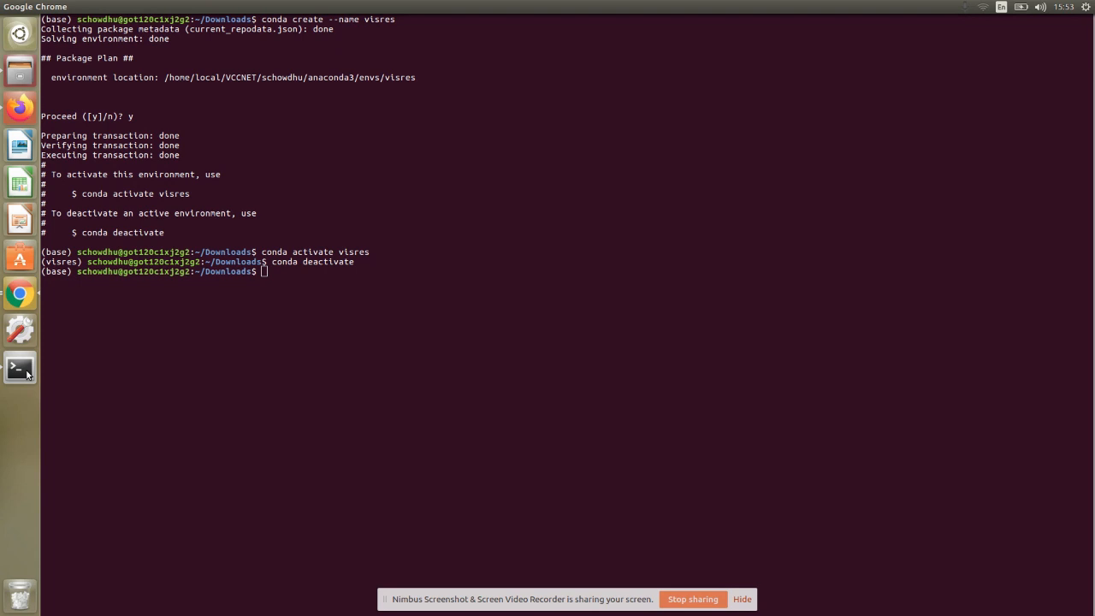
Run 'conda create -n visres python=3.6 anaconda' and accept the package plan with 'y'
text(co)
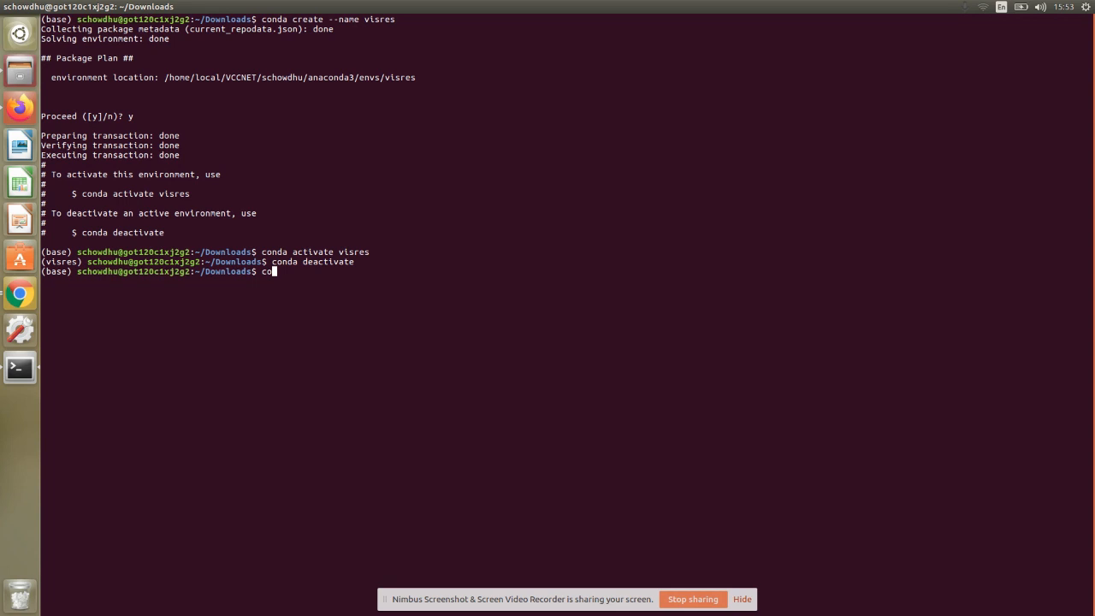
text(nda)
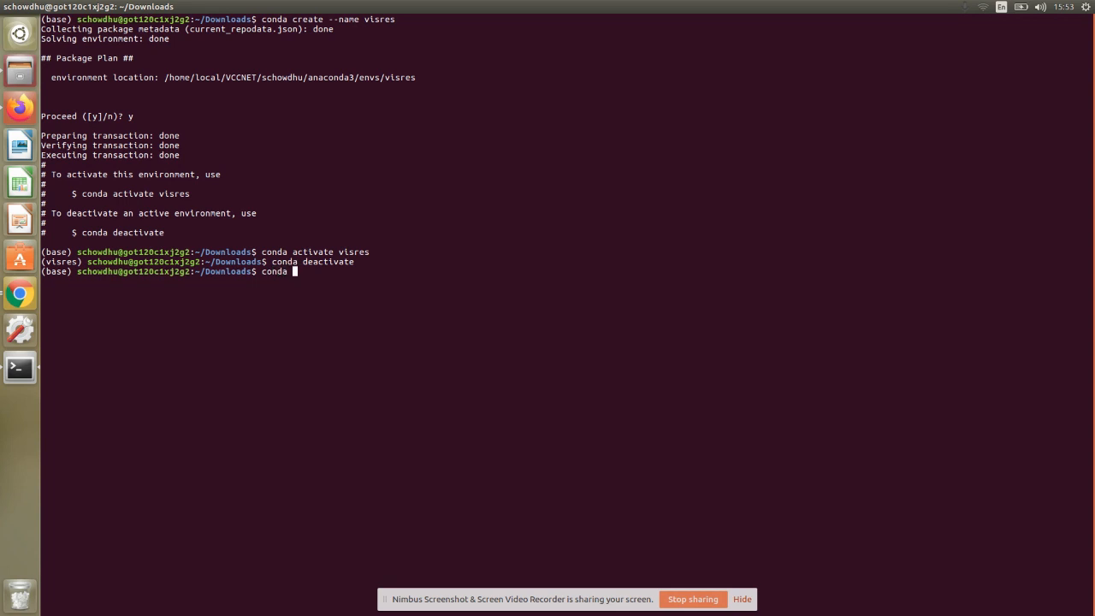
text(create -n v)
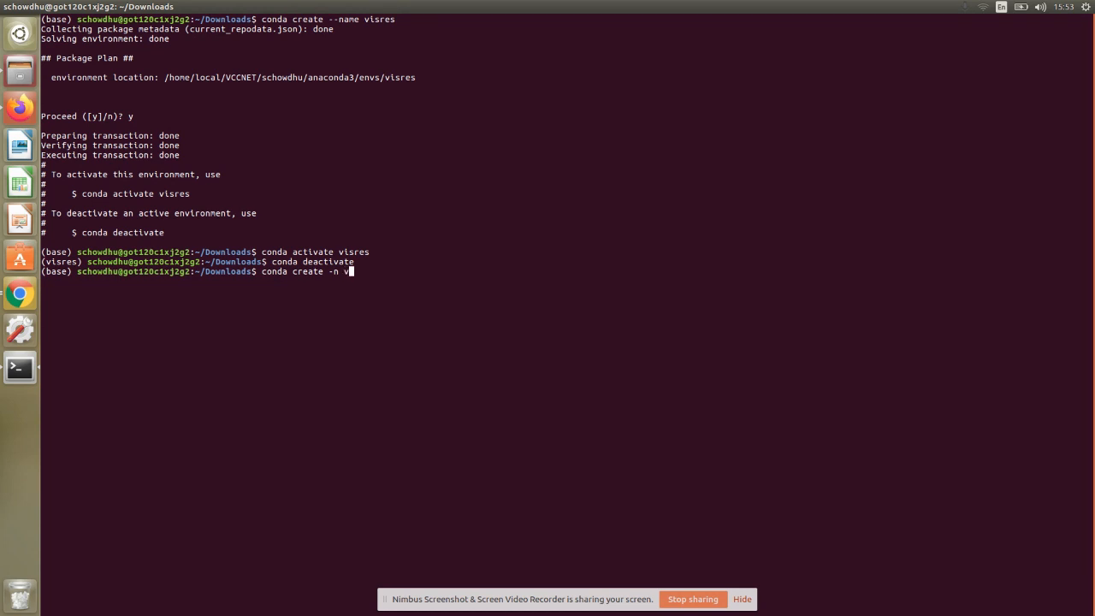
text(isres pyth)
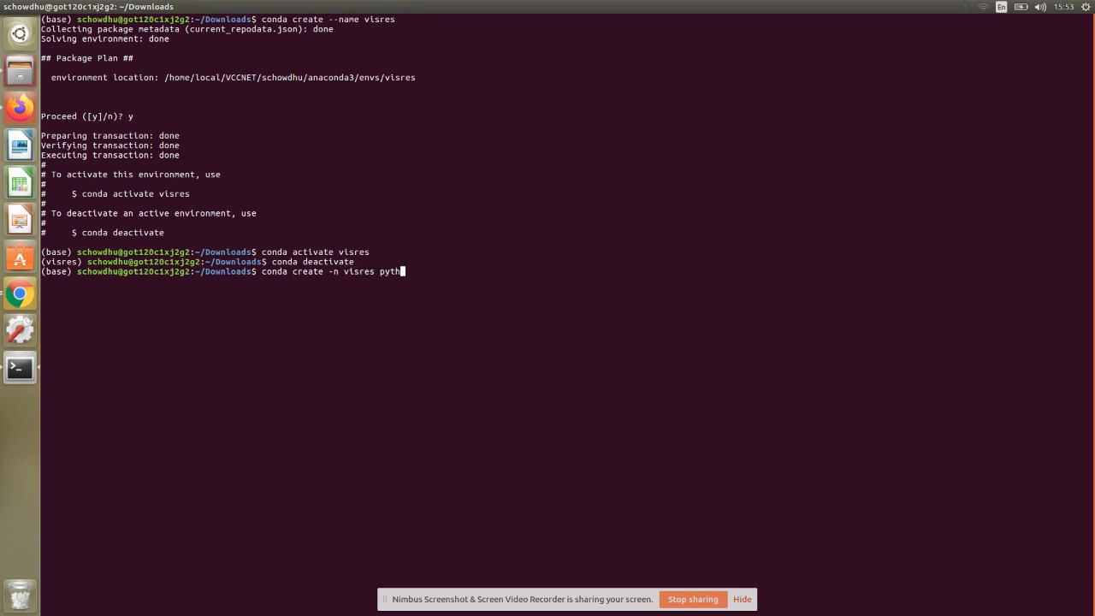
text(on=3.6)
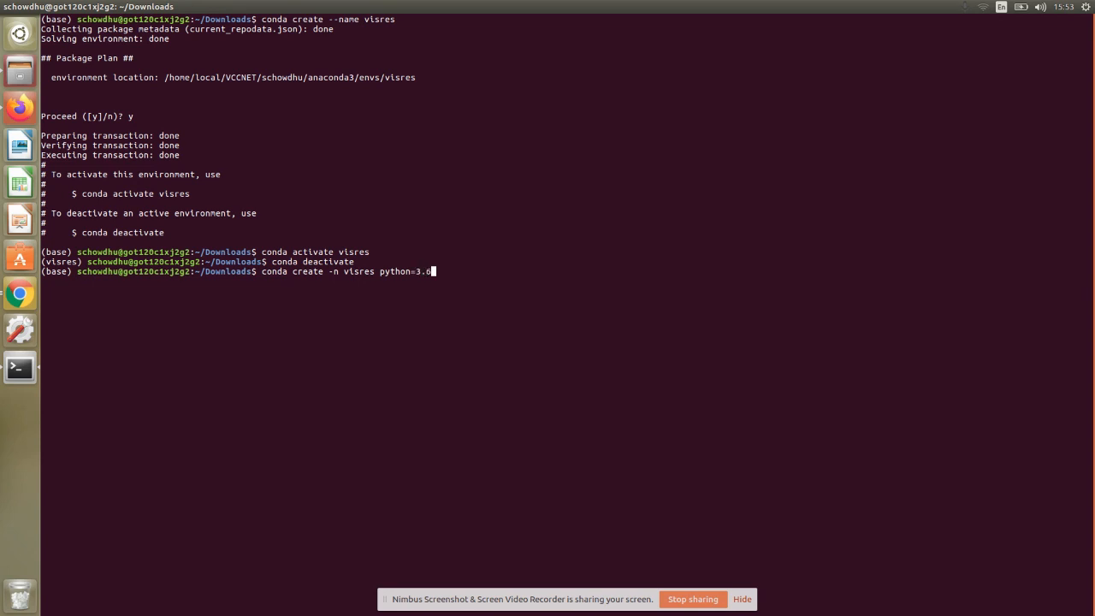
text(a)
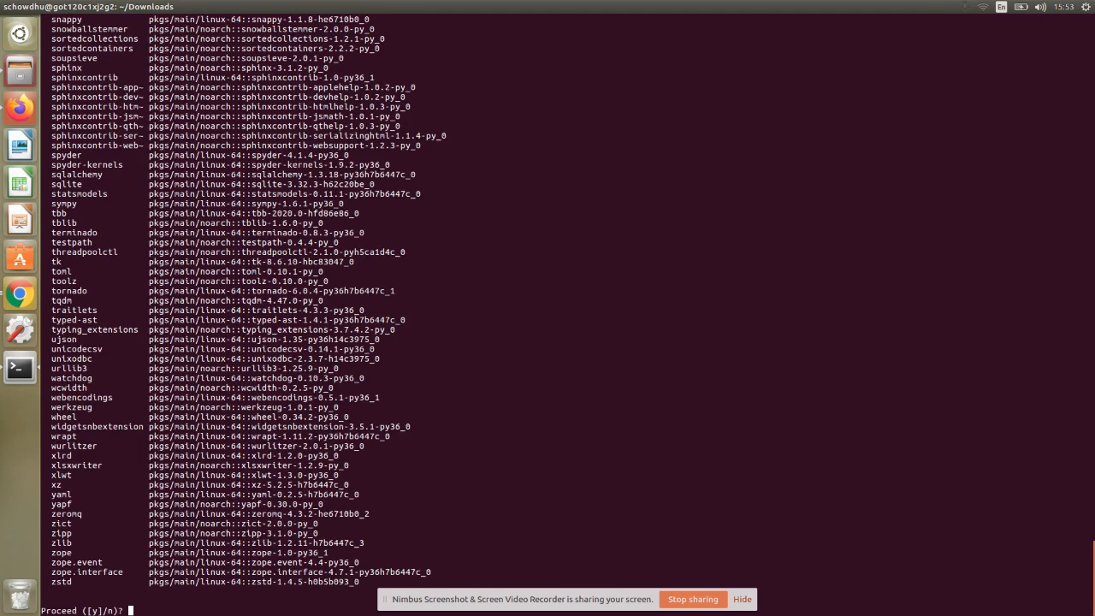
text(y)
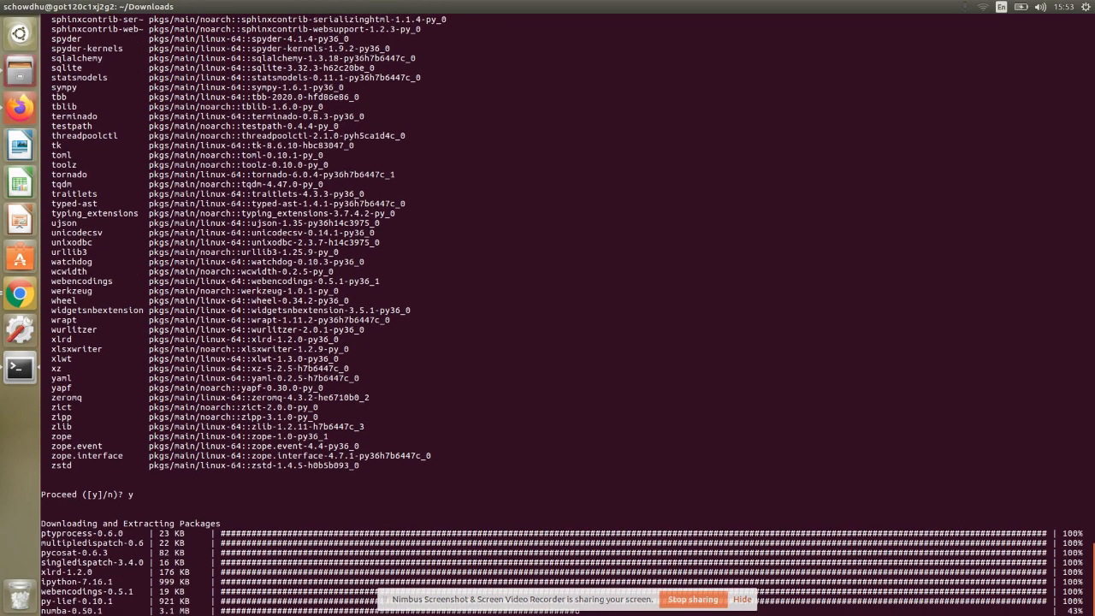
Scroll through the download and extraction output until the visres transaction completes
scroll(down, 3)
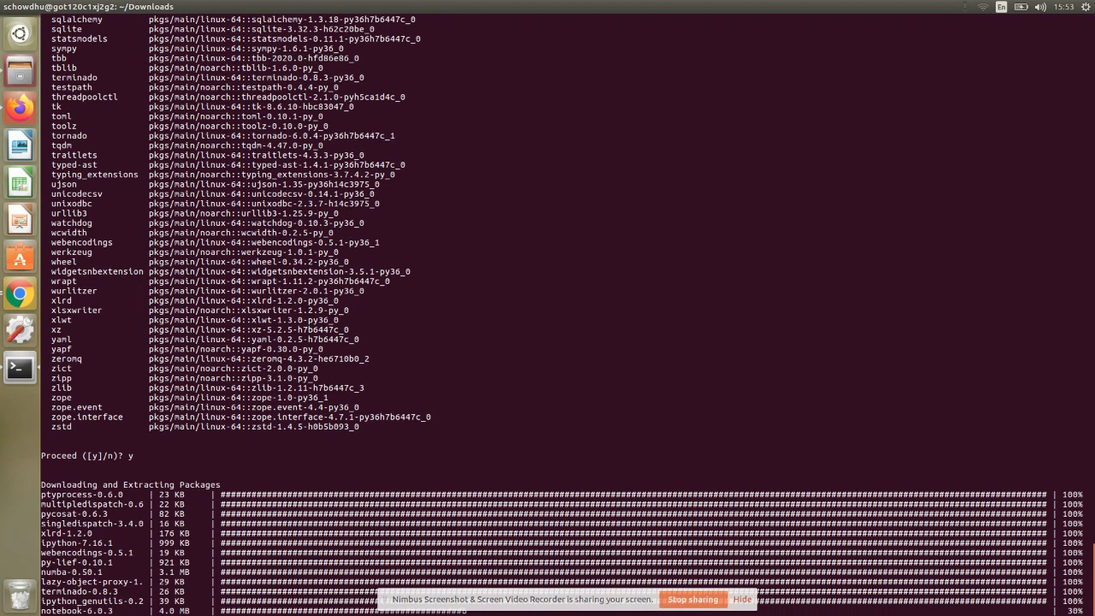
scroll(down, 3)
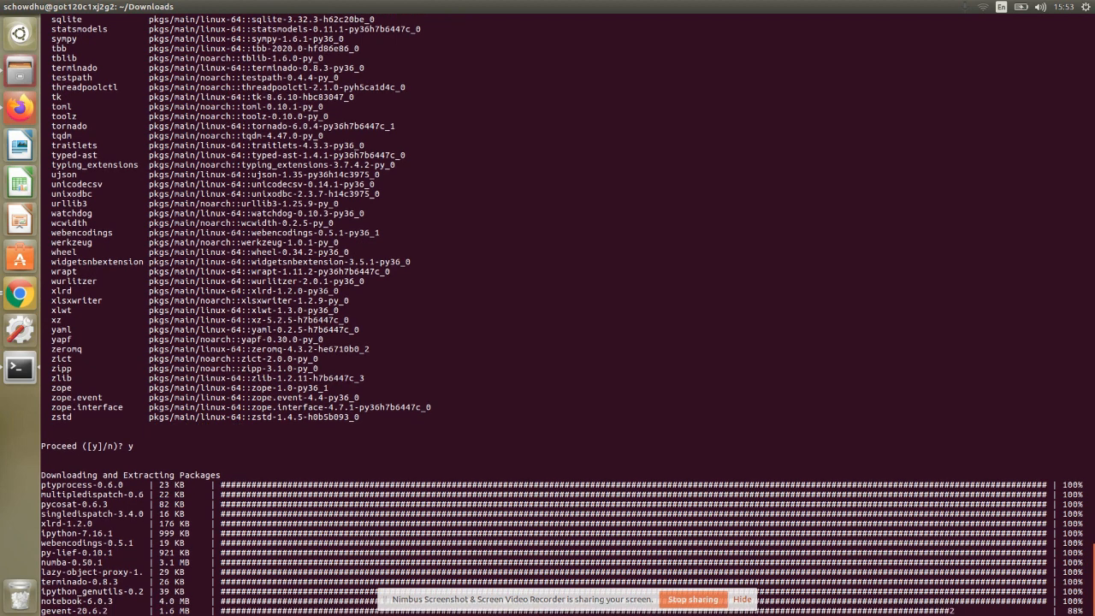
scroll(down, 3)
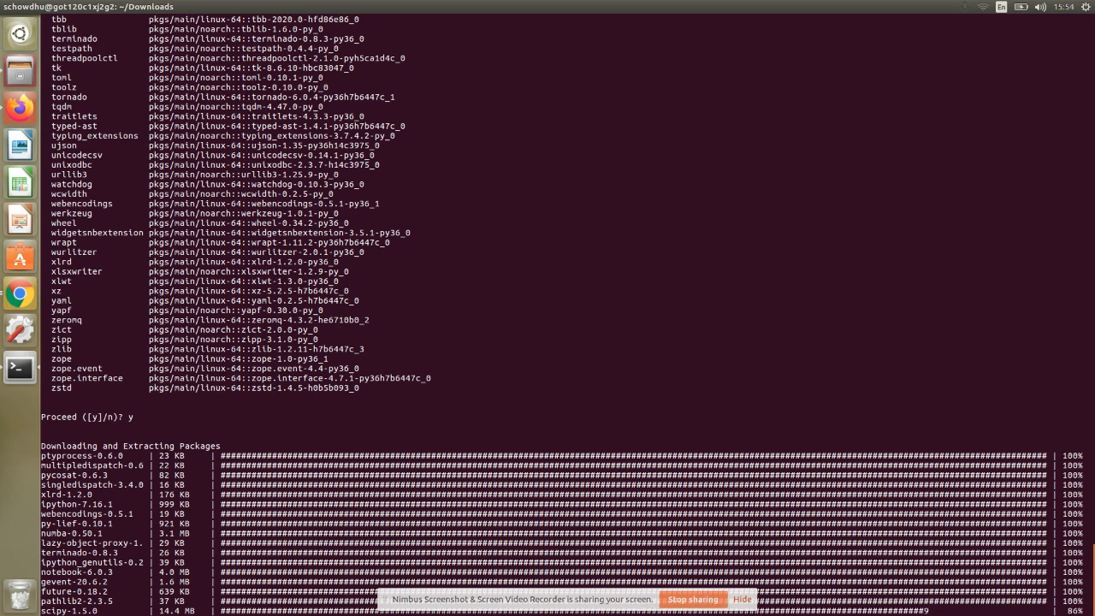
scroll(down, 3)
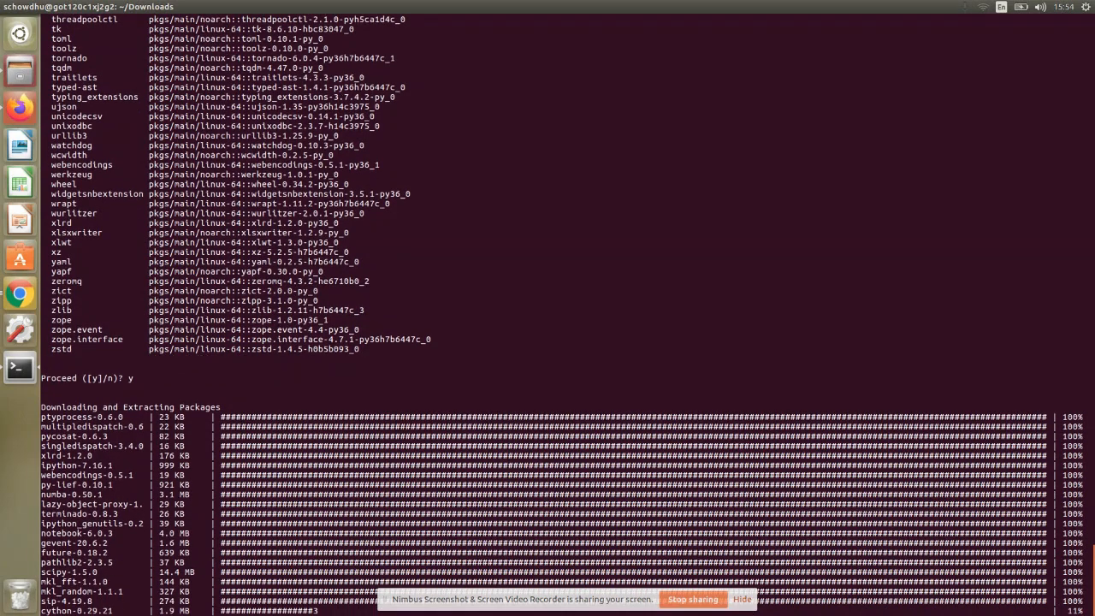
scroll(down, 3)
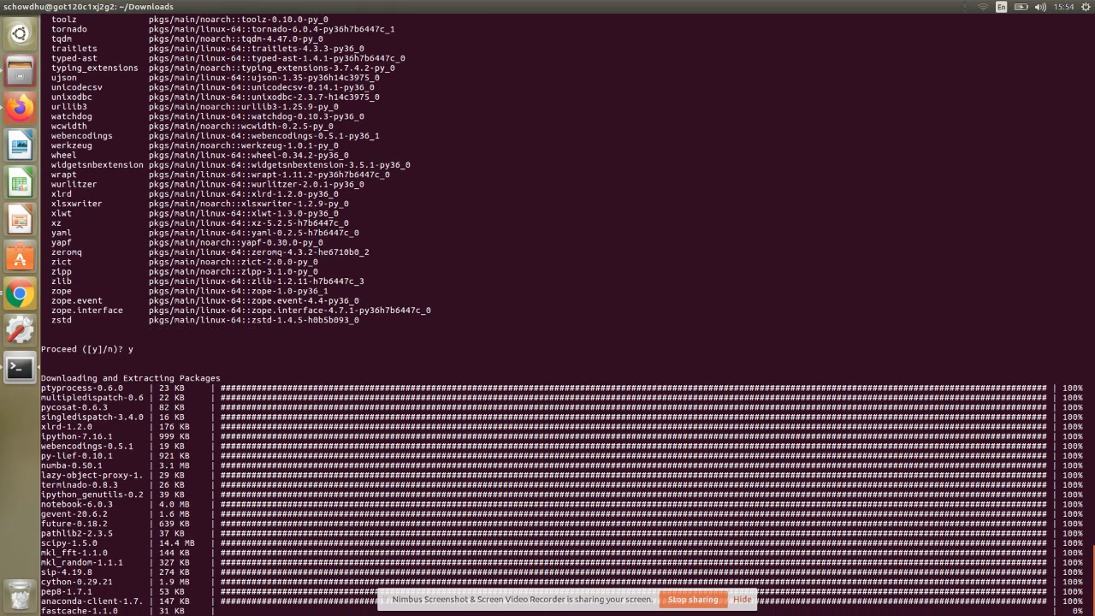
scroll(down, 3)
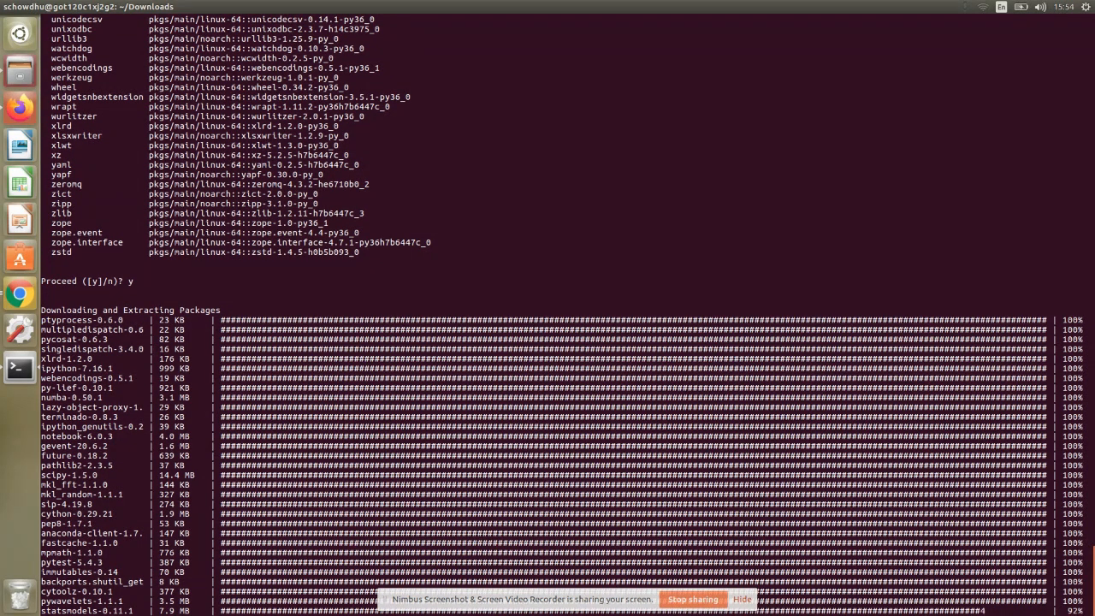
scroll(down, 3)
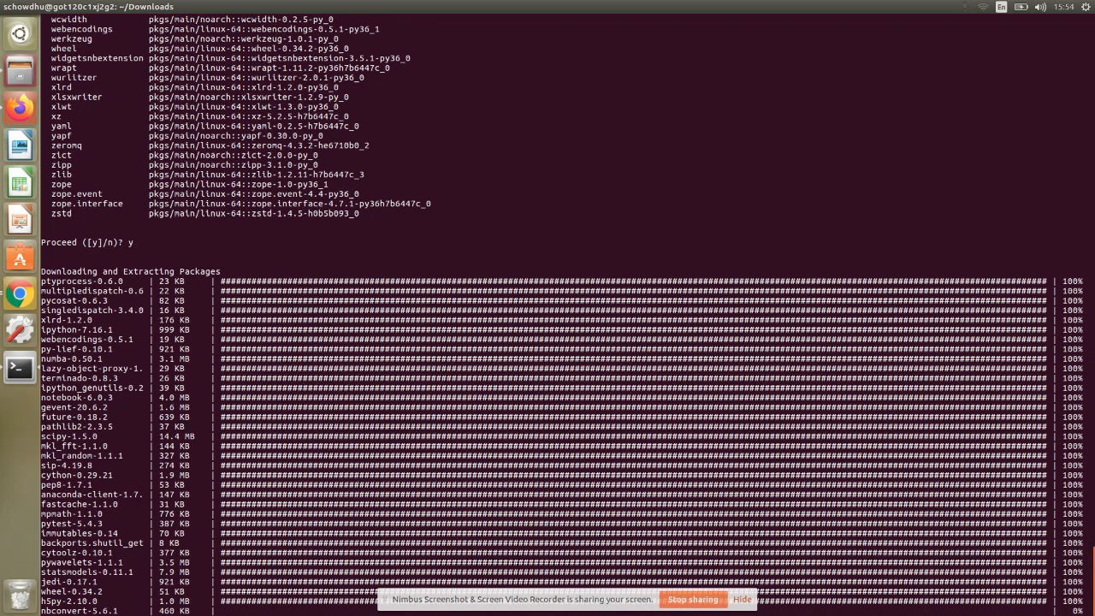
scroll(down, 3)
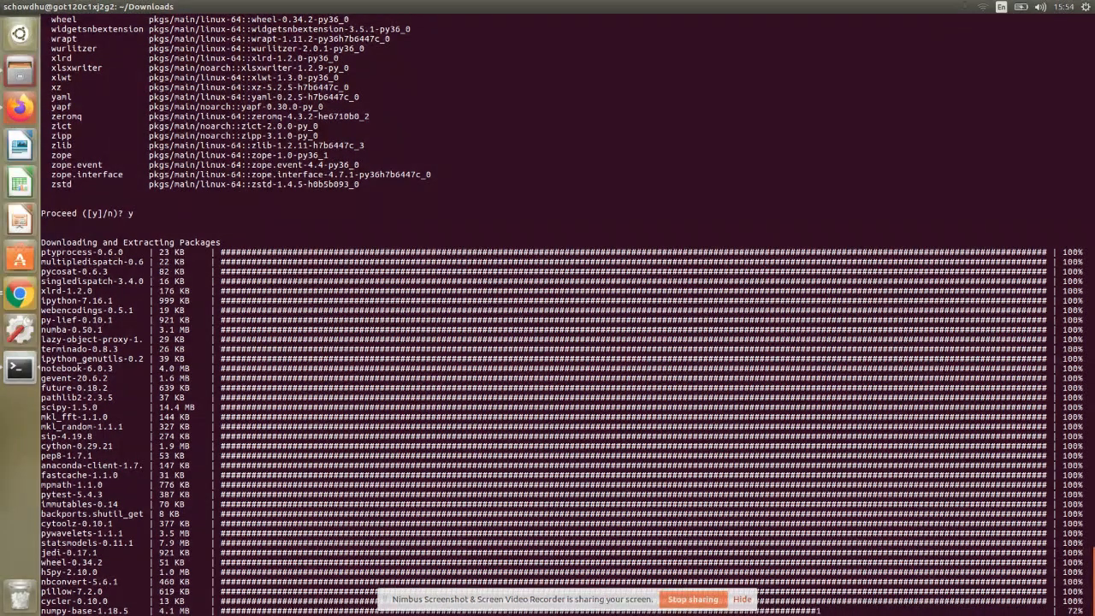
scroll(down, 3)
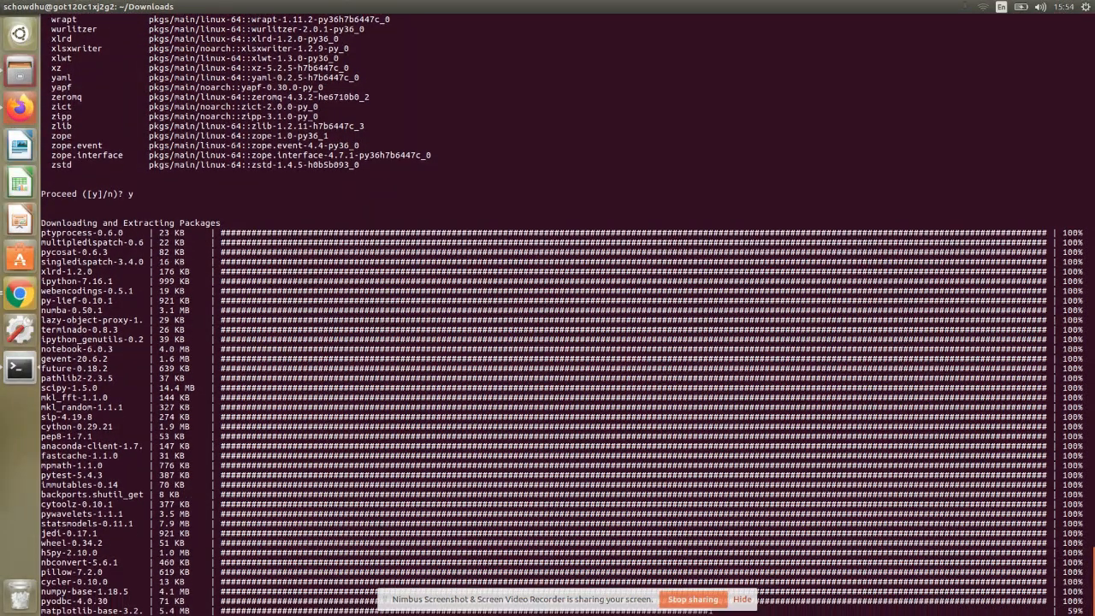
scroll(down, 3)
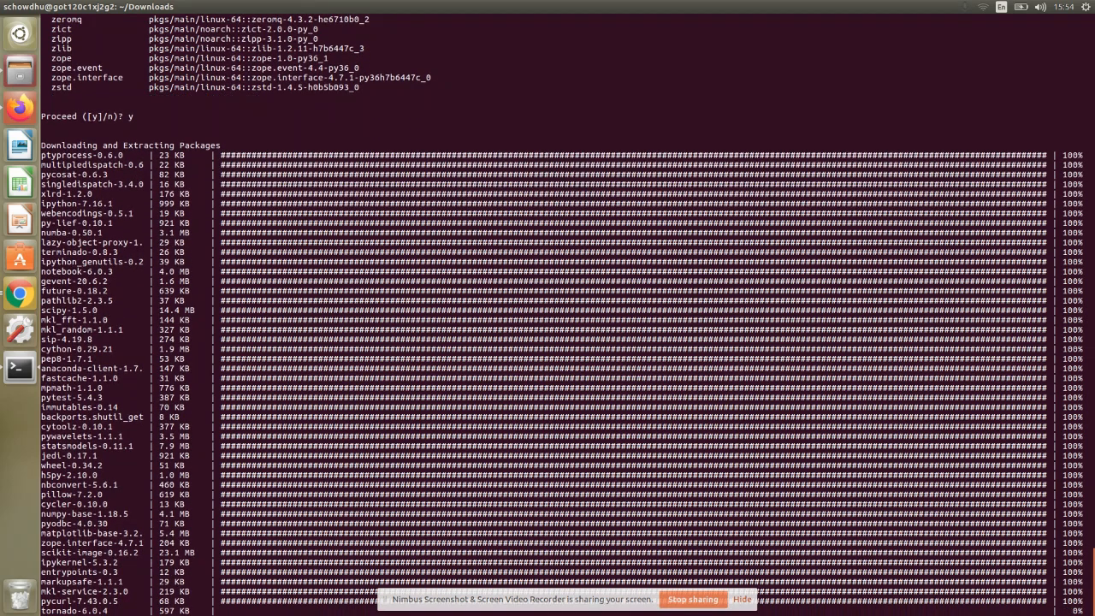
scroll(down, 3)
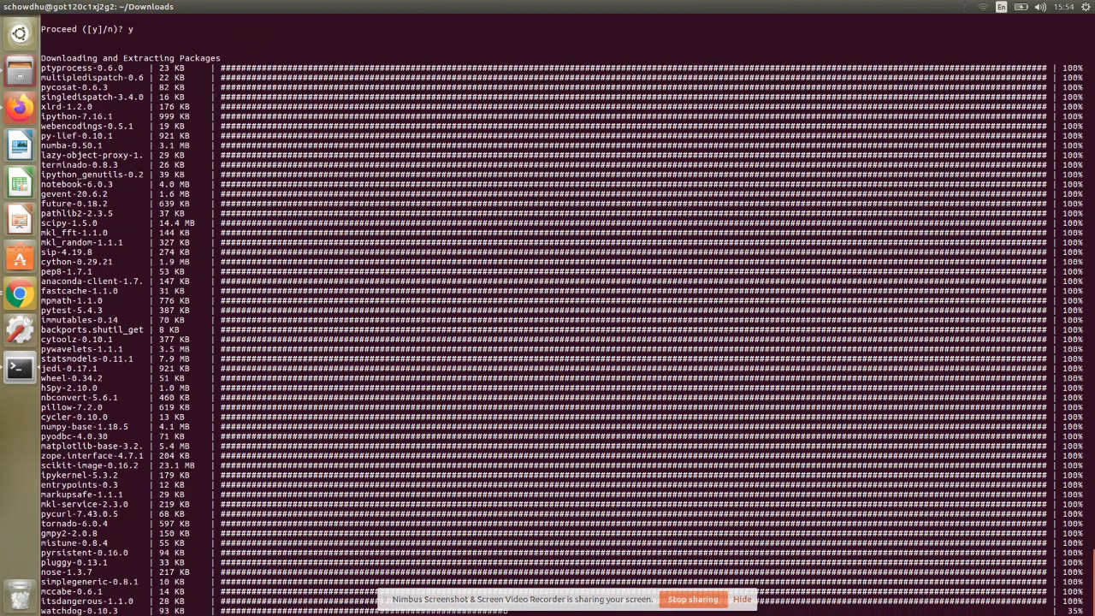
scroll(down, 3)
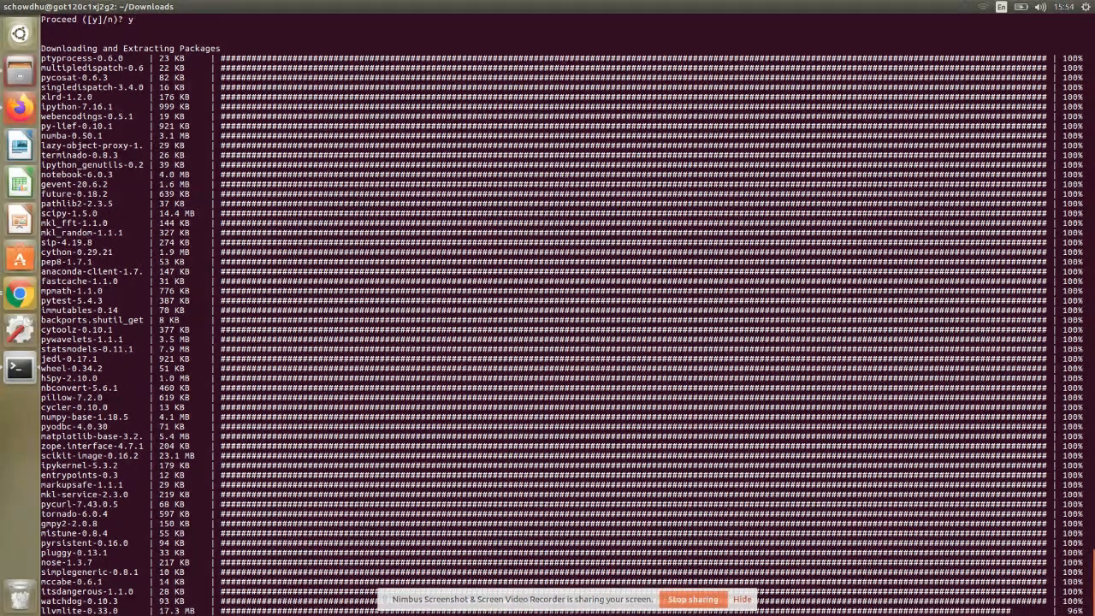
scroll(down, 3)
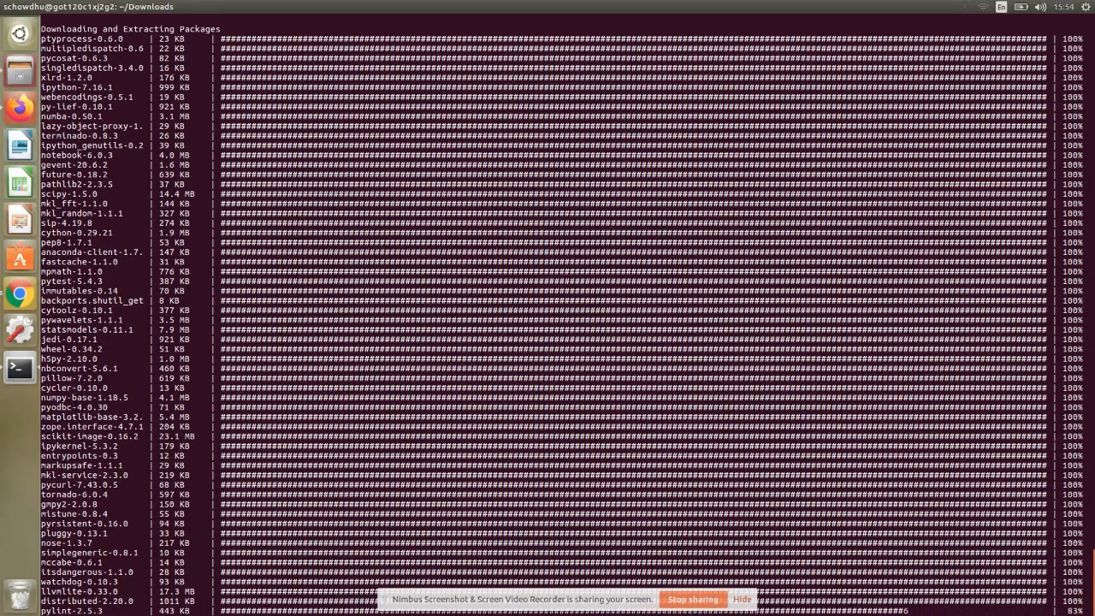
scroll(down, 3)
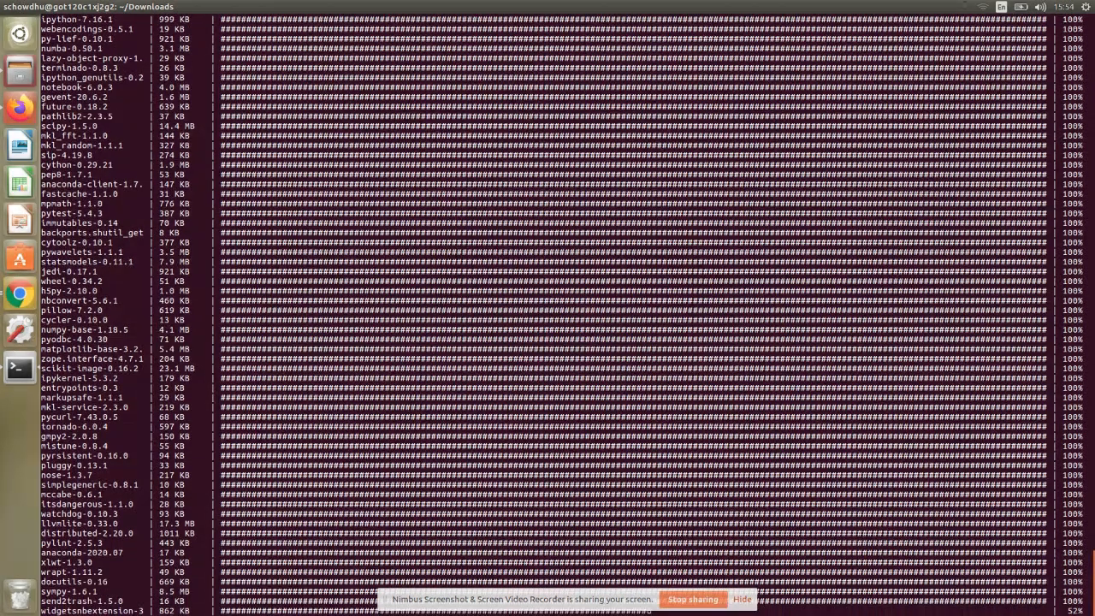
scroll(down, 3)
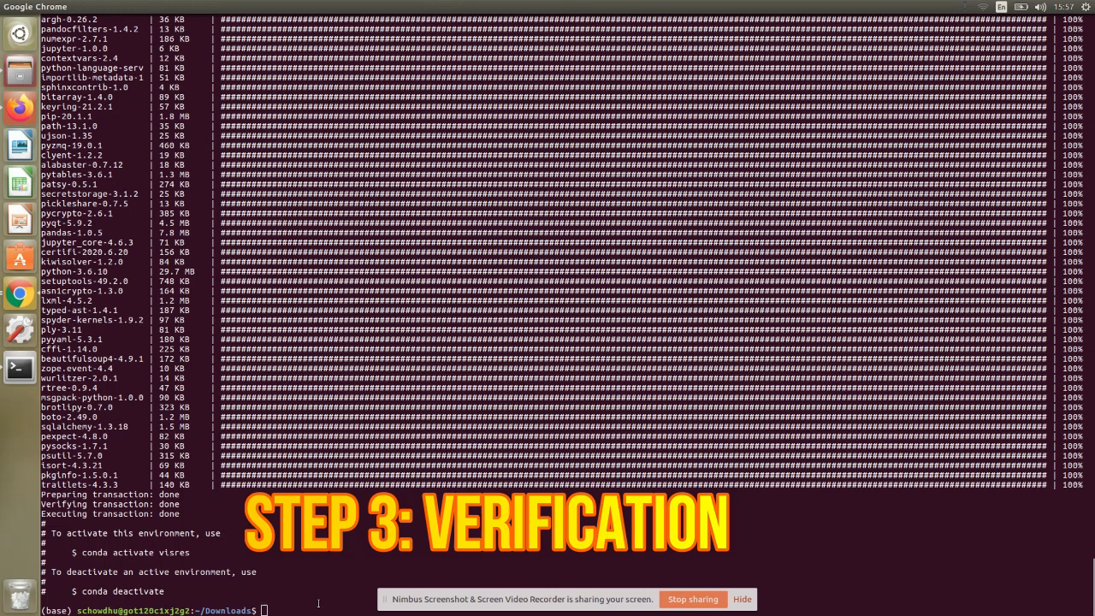
text(c:)
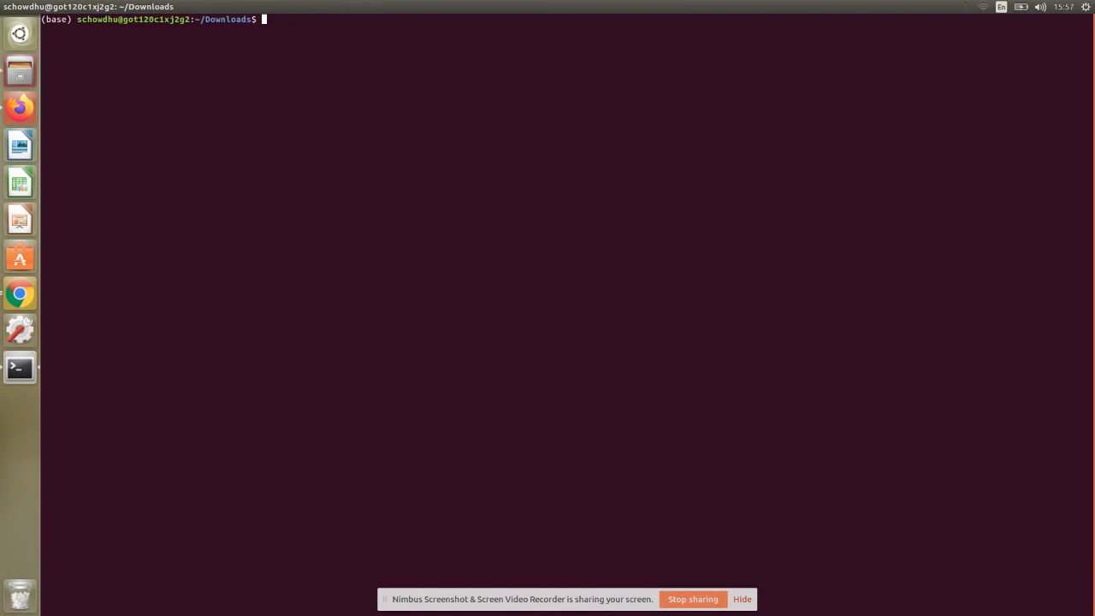
Activate visres, start Python to confirm version 3.6.10, then exit the interpreter
text(conda)
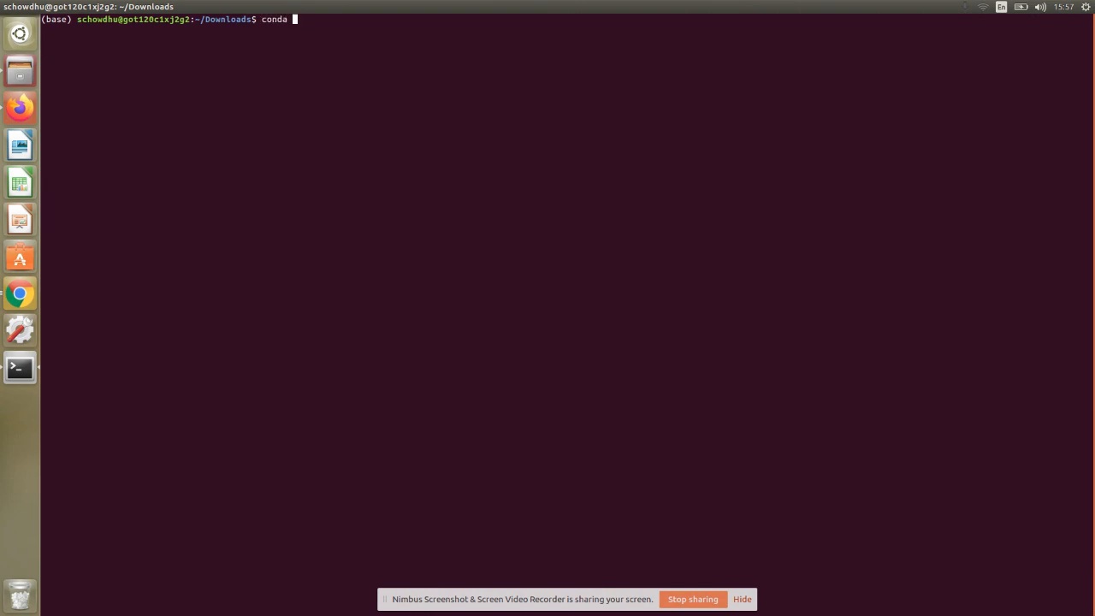
text(activate visres)
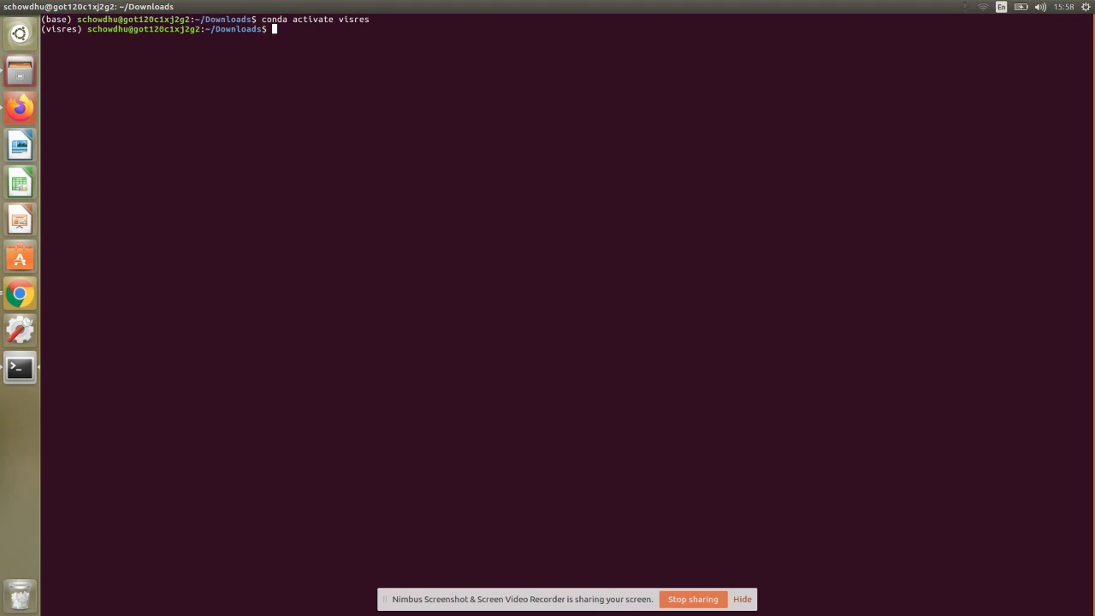
text(python)
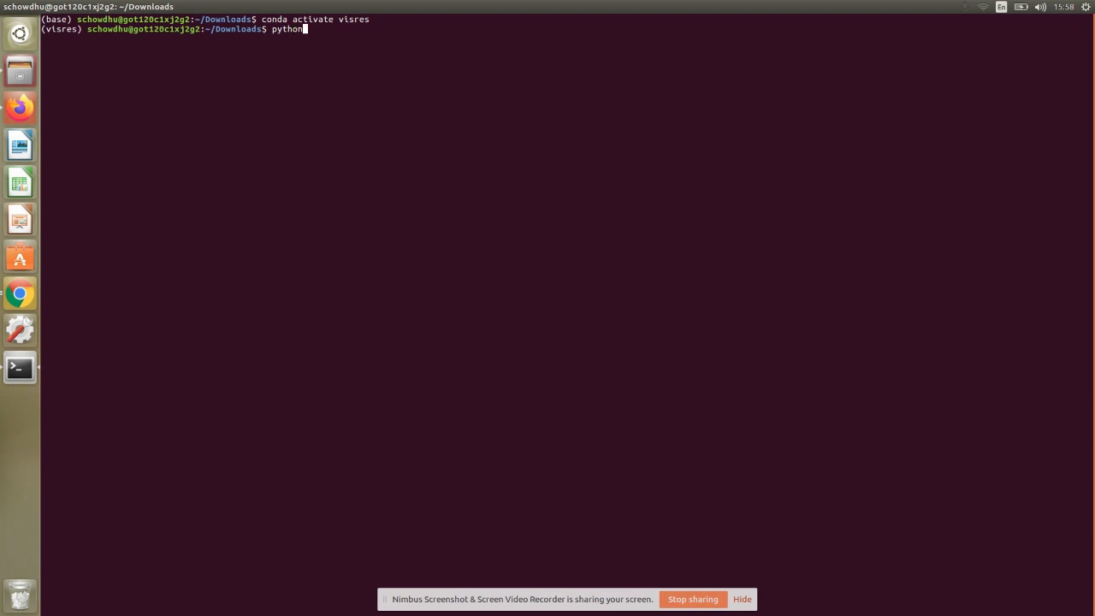
key(Return)
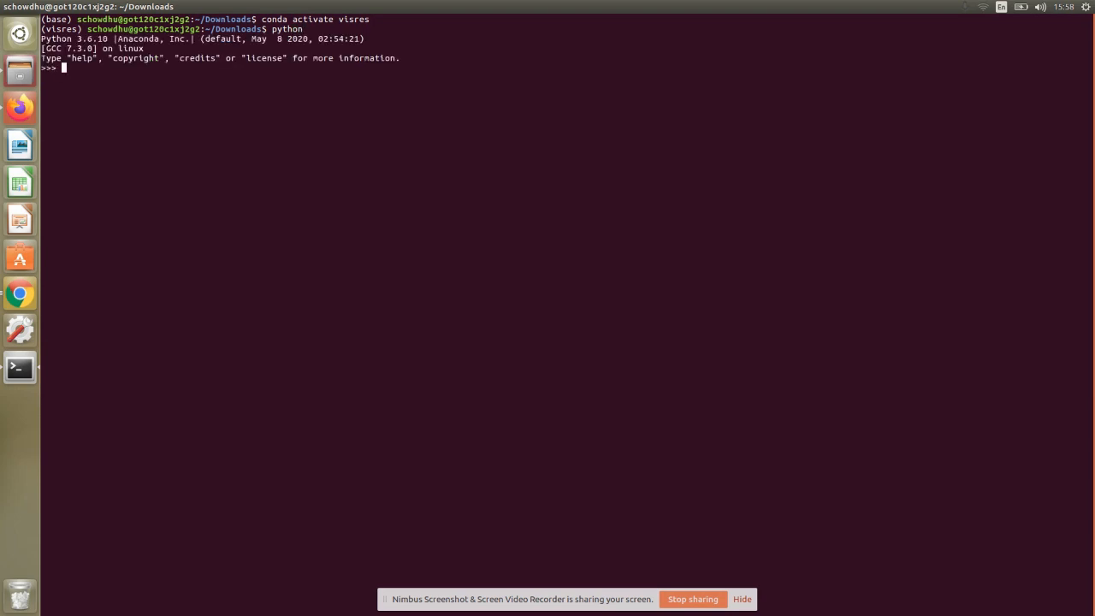
mouse_move(316, 605)
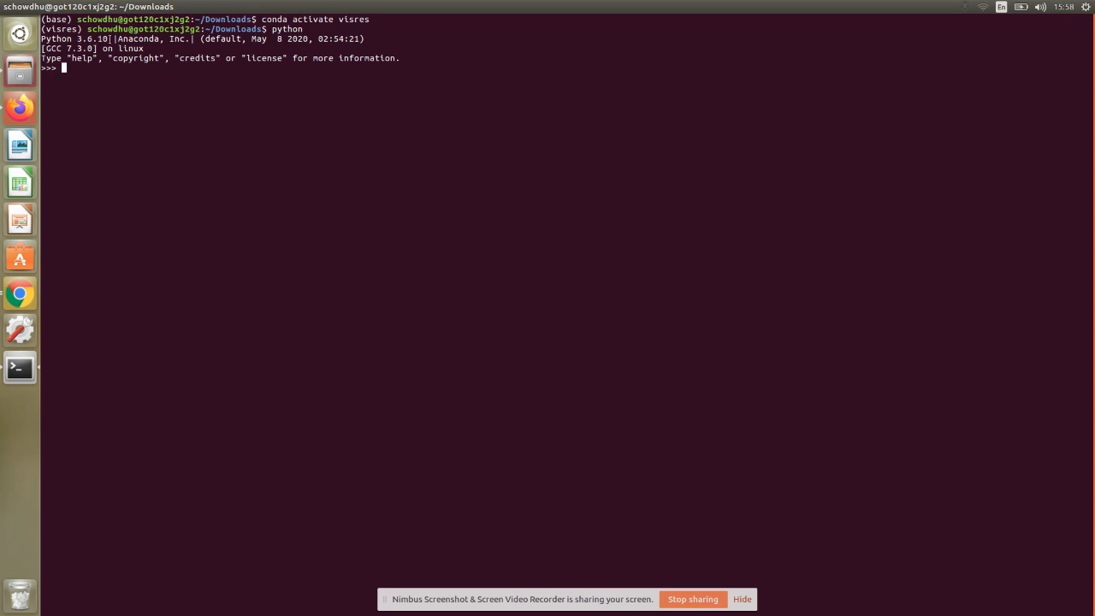
text(ex)
text(conda)
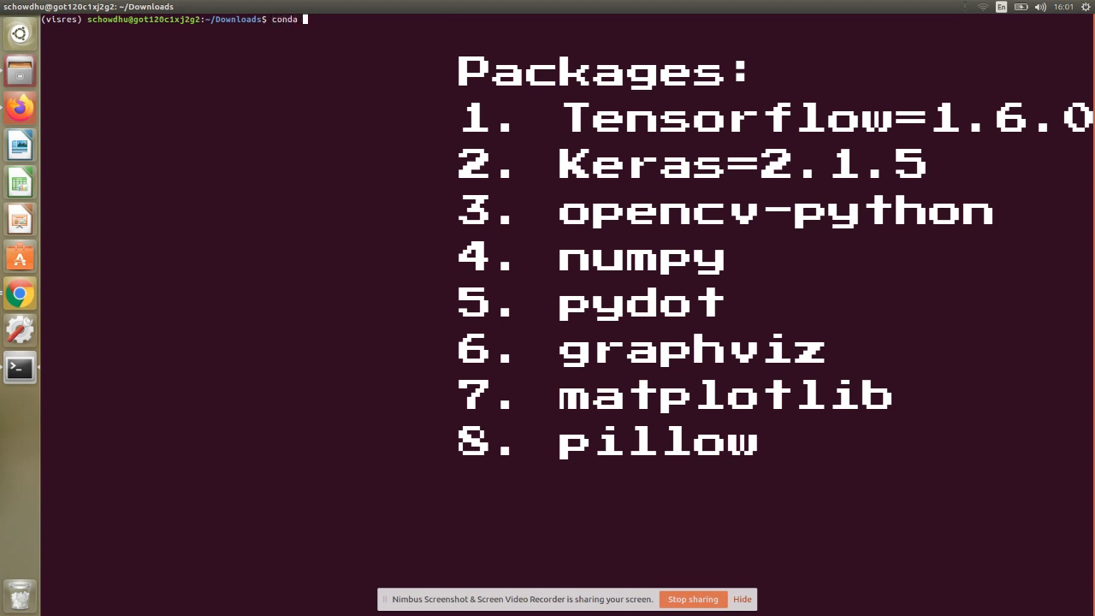
Run 'conda install tensorflow' in the activated environment
text(install t)
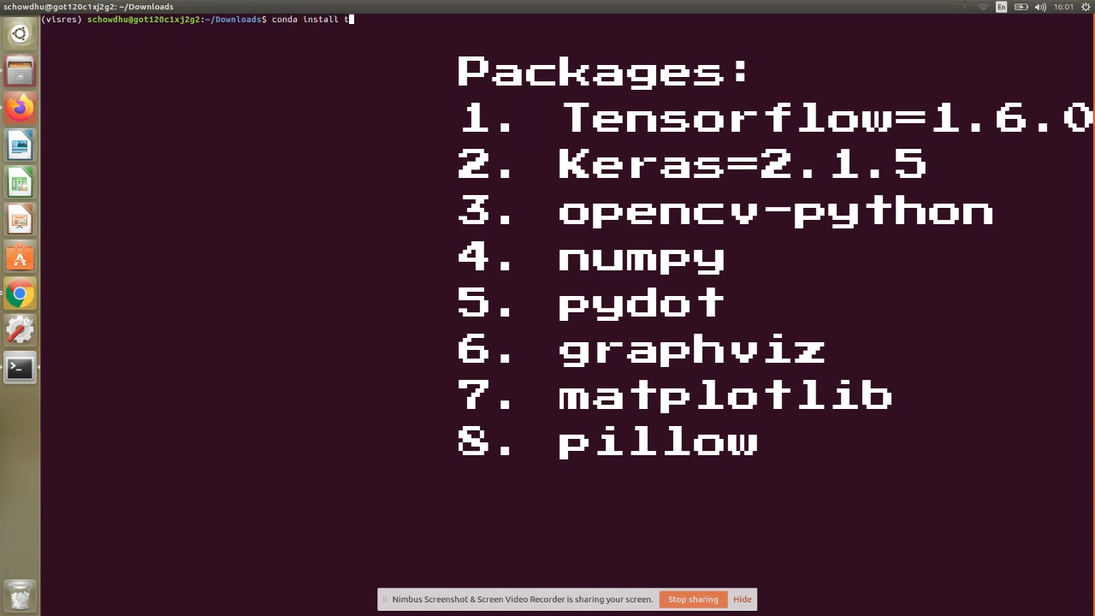
text(ensorflow)
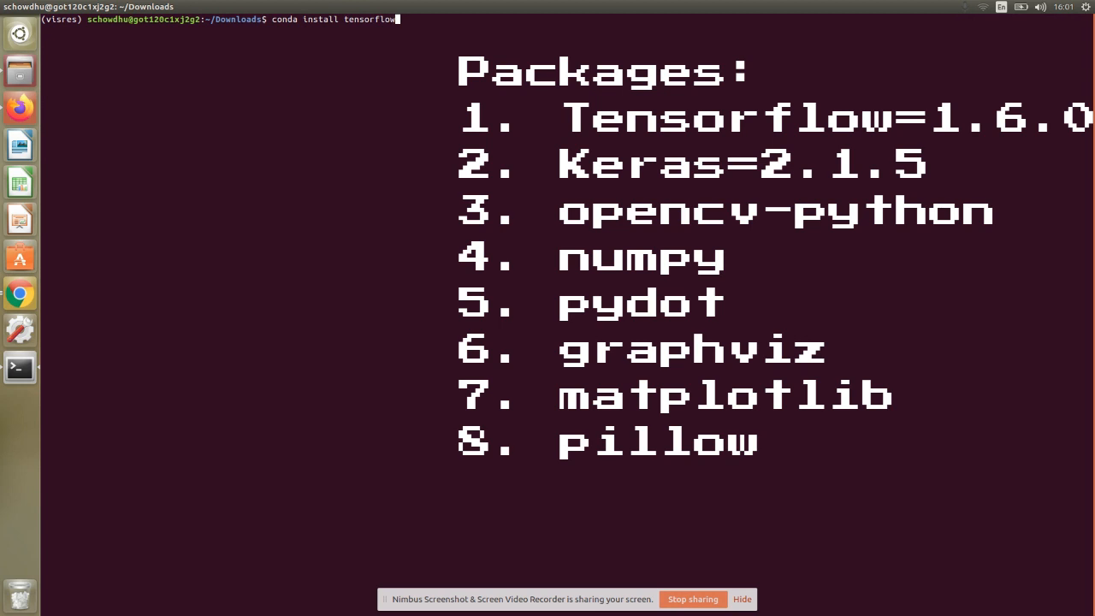
key(Return)
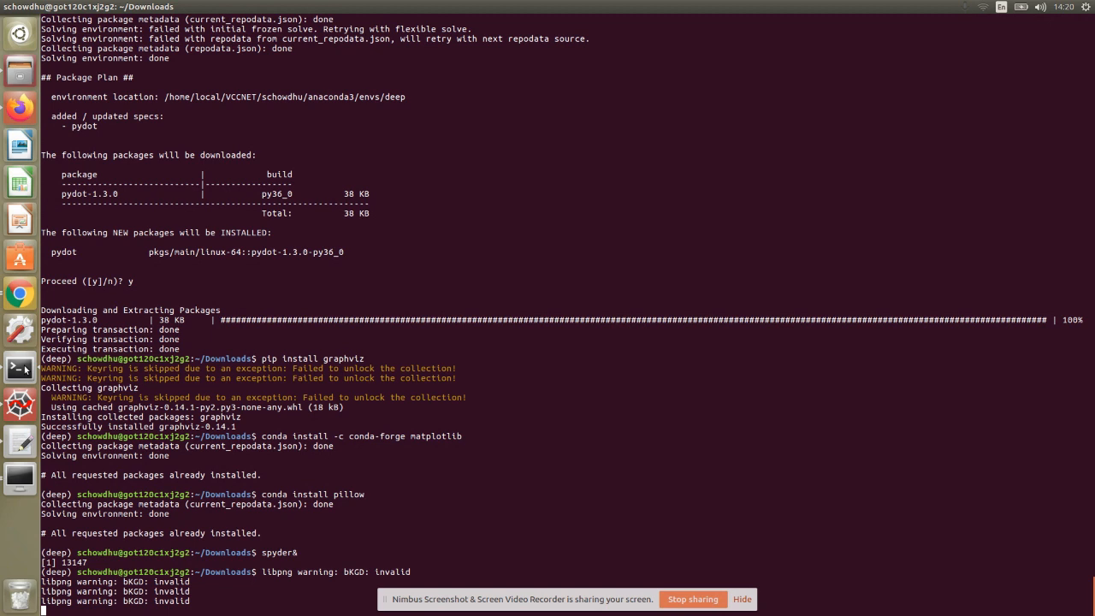
mouse_move(599, 491)
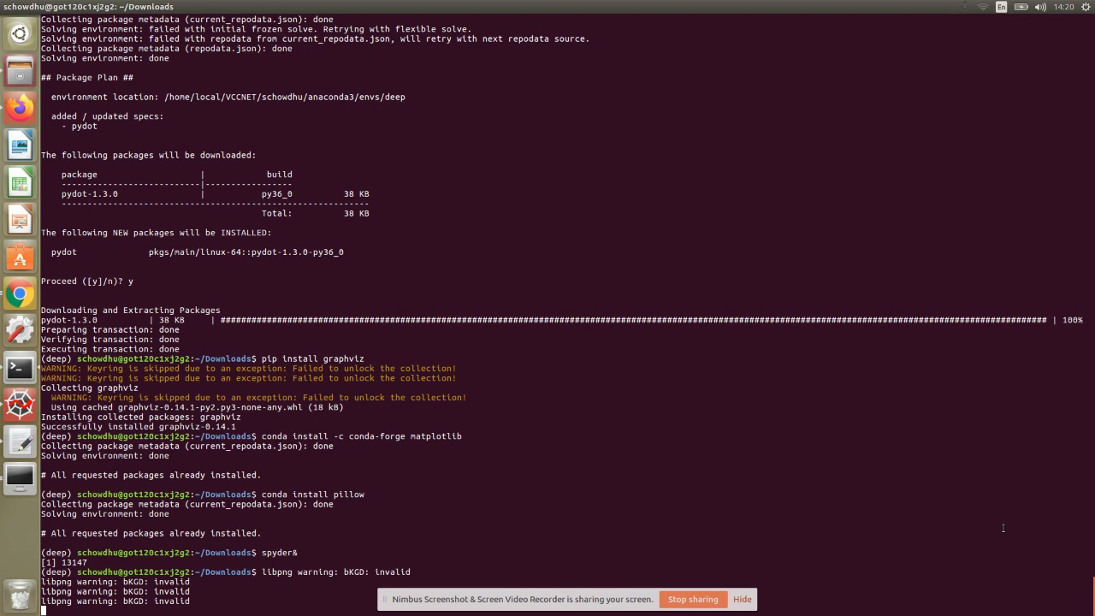
mouse_move(264, 548)
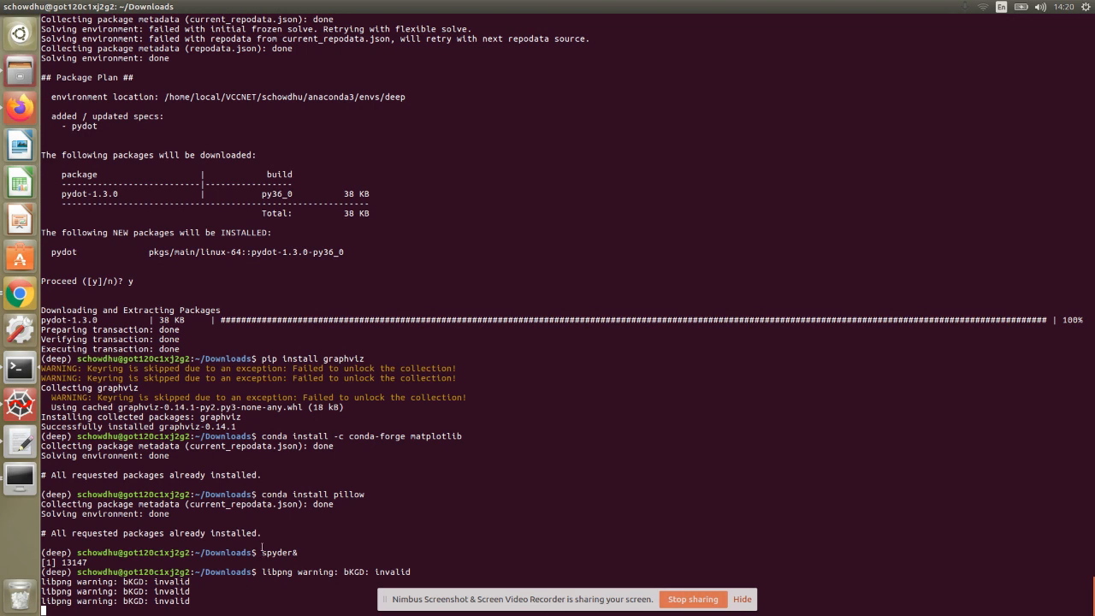
double_click(277, 551)
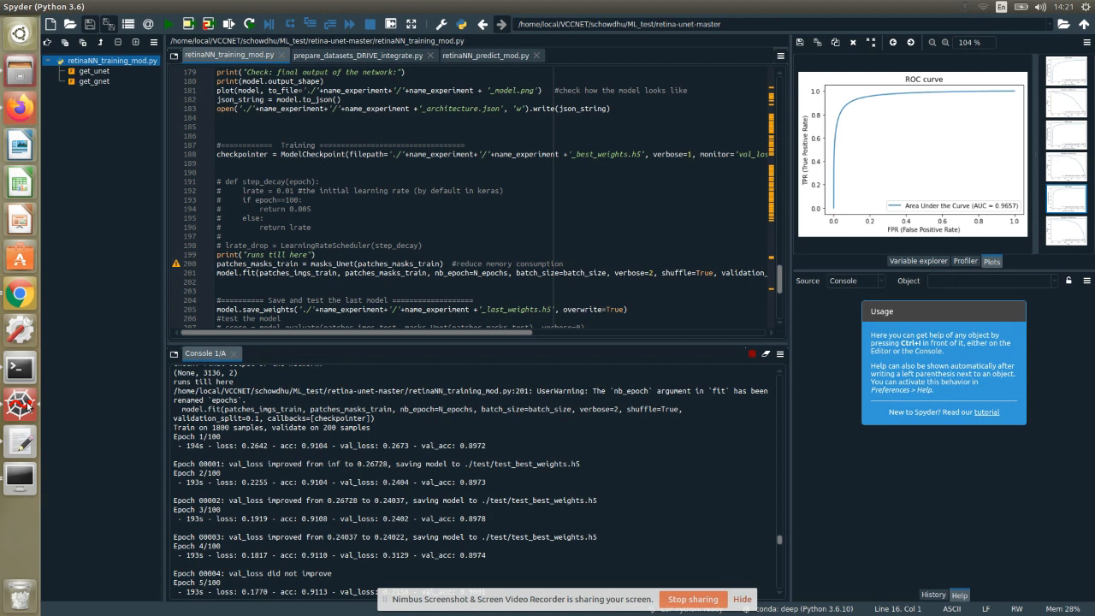
mouse_move(895, 249)
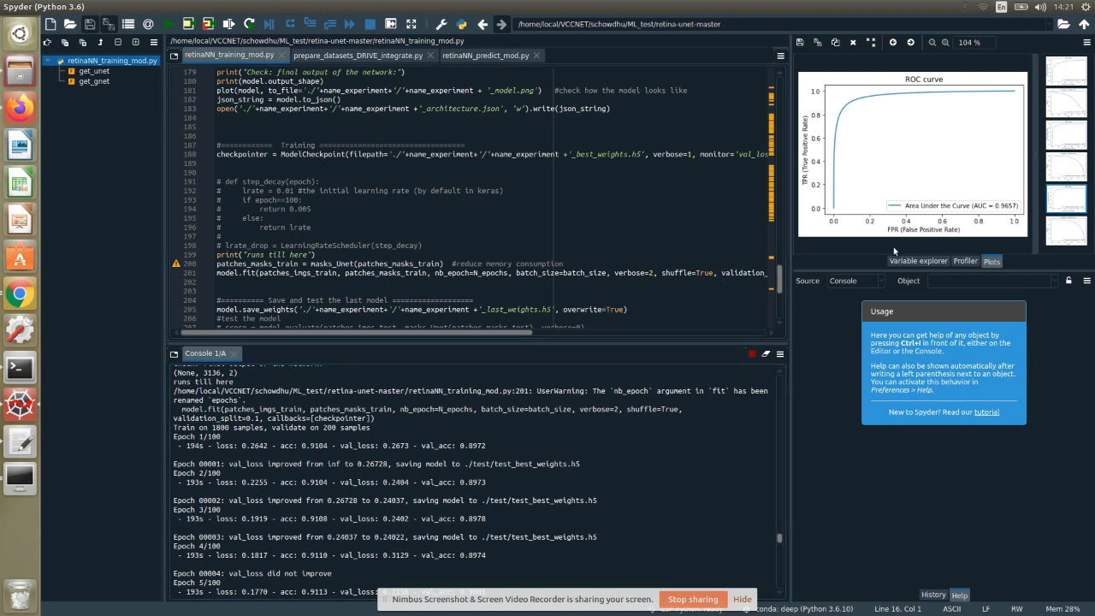
Show the Variable explorer listing the training variables, then return to the ROC plot
click(917, 260)
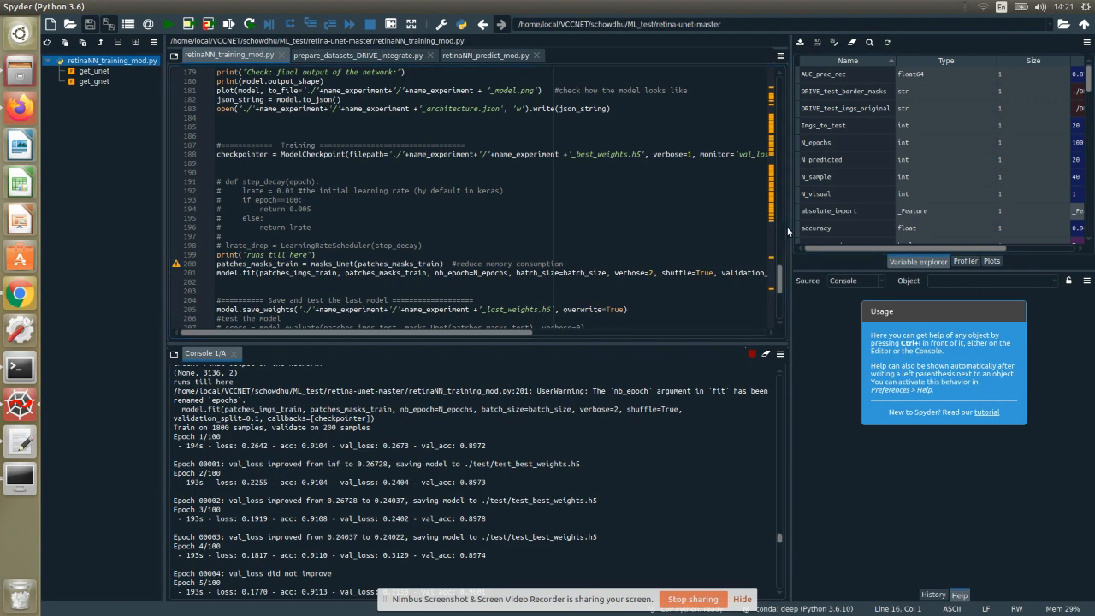
mouse_move(787, 226)
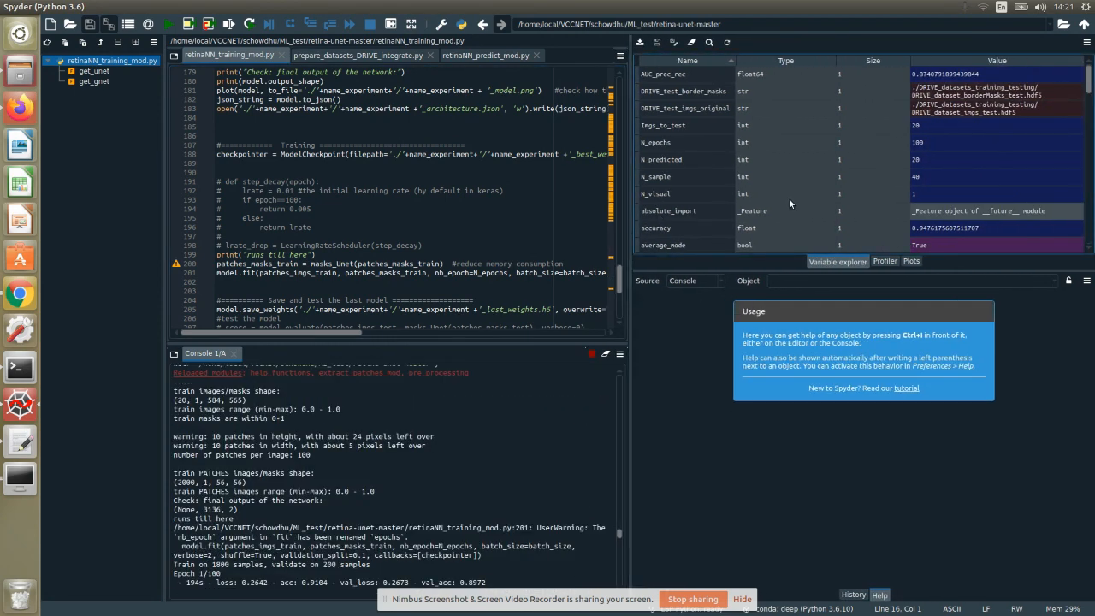
scroll(down, 3)
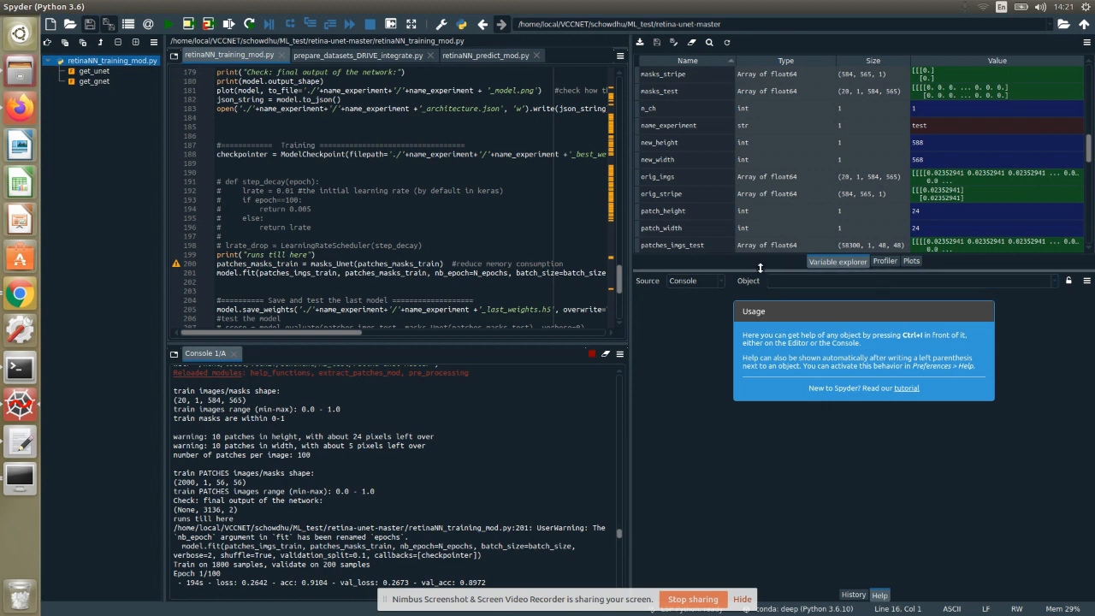
click(910, 260)
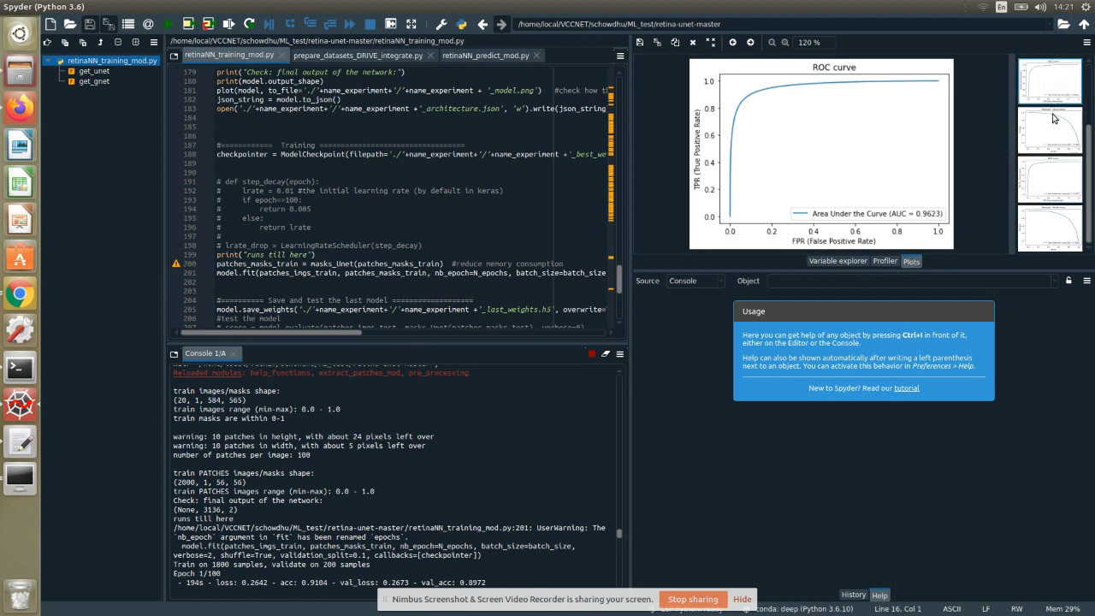
Switch between ROC curves (AUC ~0.96) and the precision-recall curve with AUC 0.8741
click(1050, 180)
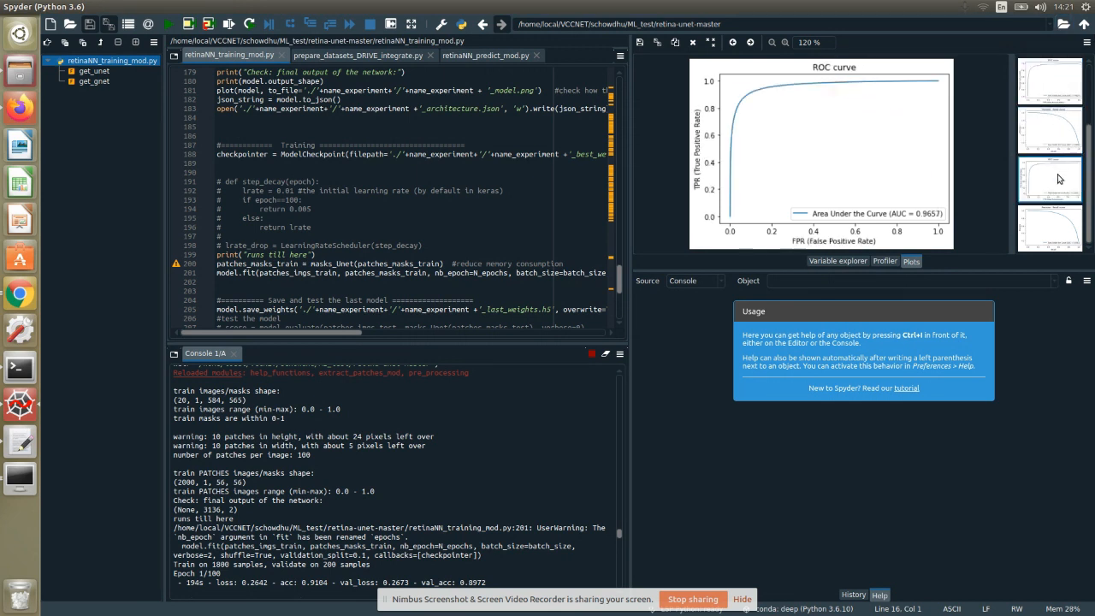
click(1049, 230)
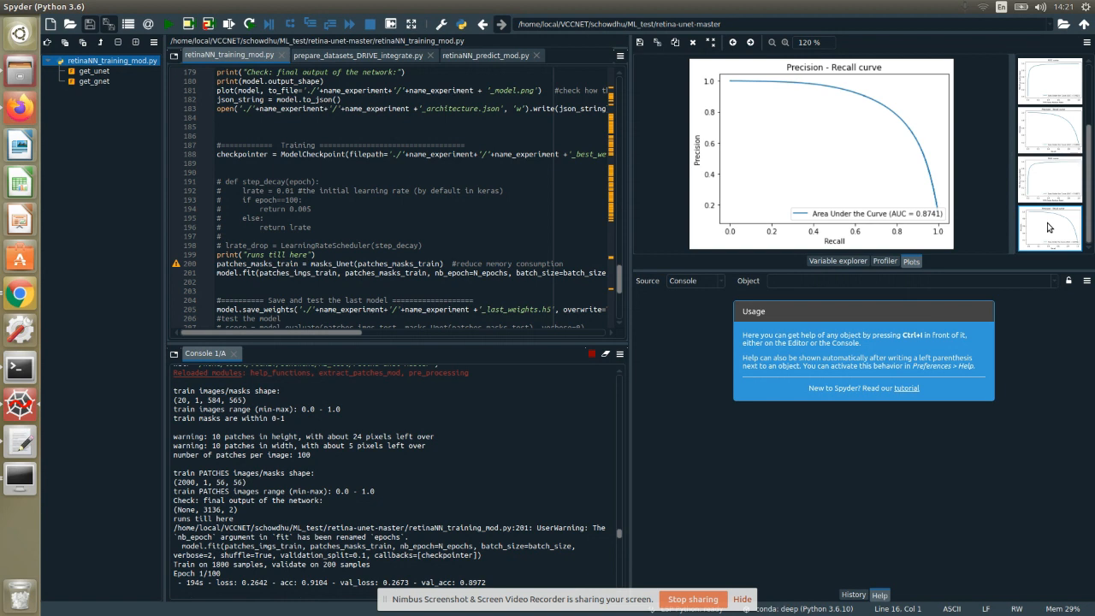
mouse_move(1035, 92)
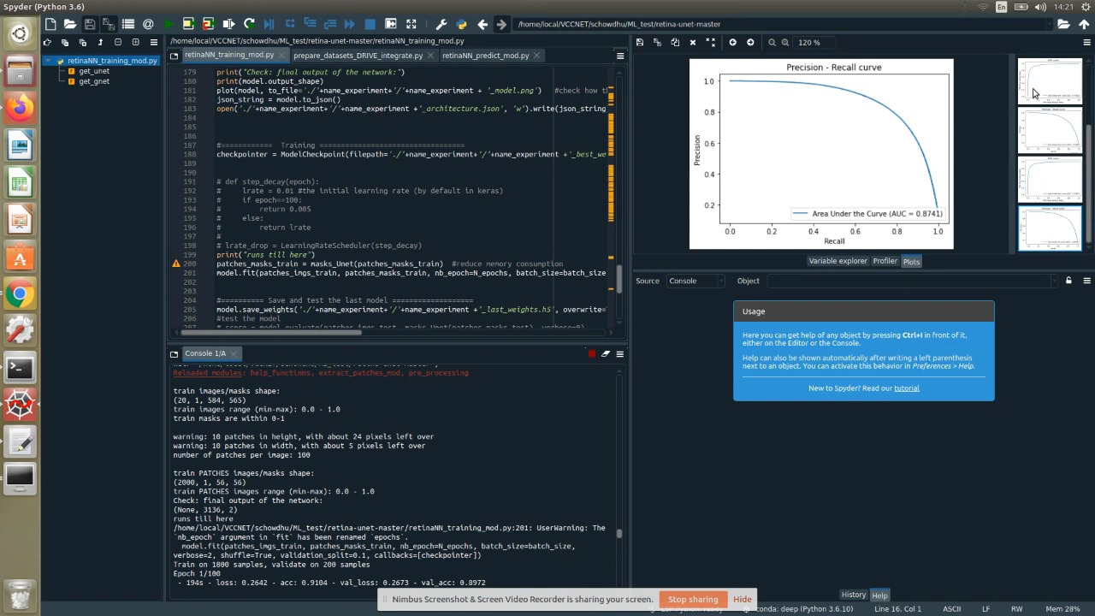
click(1049, 82)
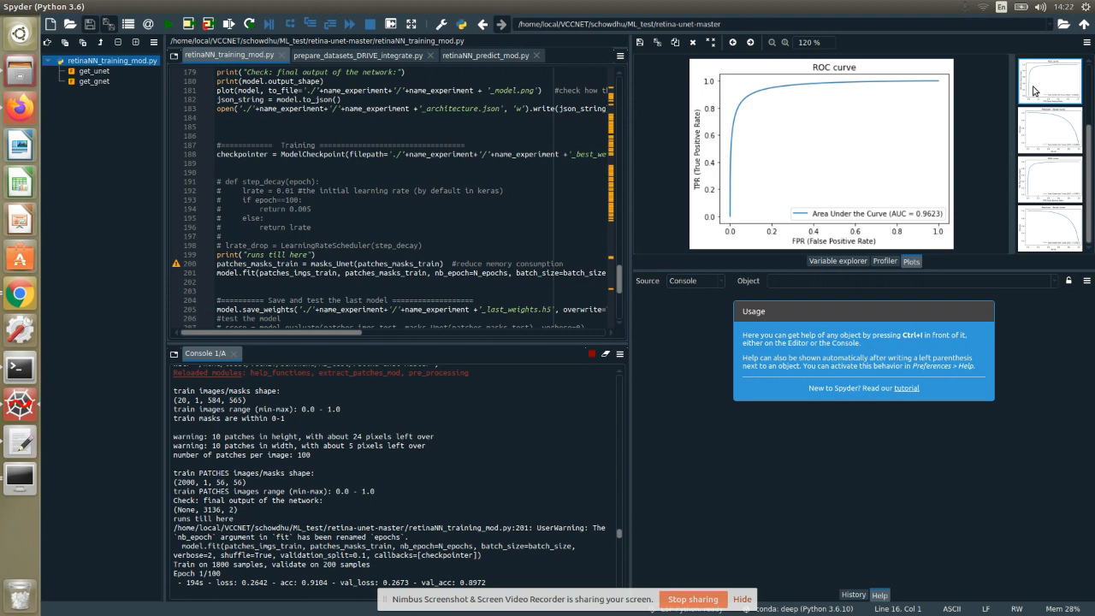
mouse_move(1042, 183)
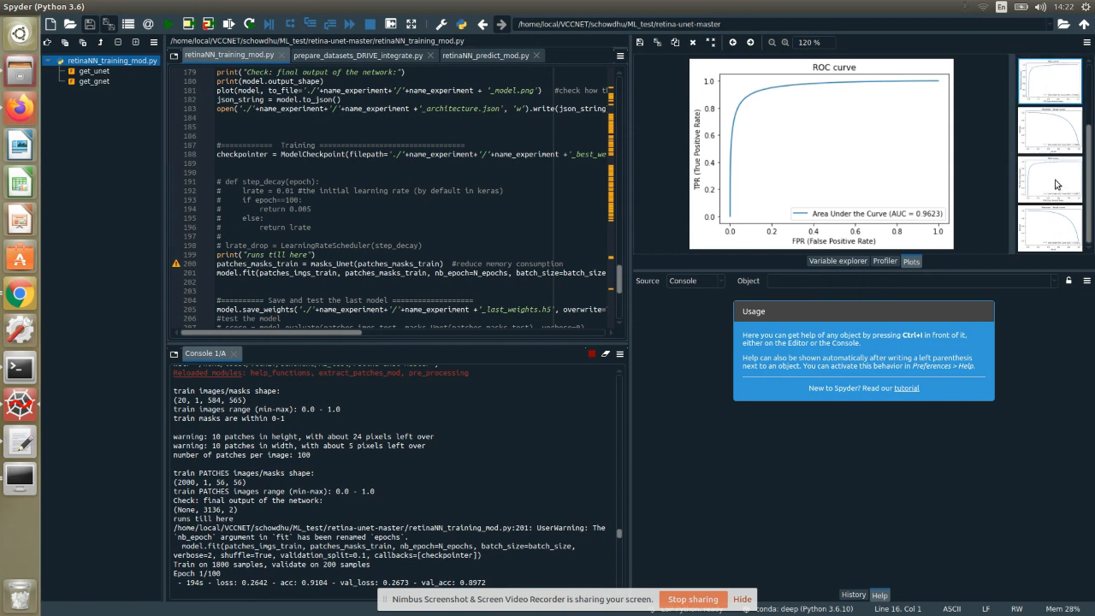
click(1050, 180)
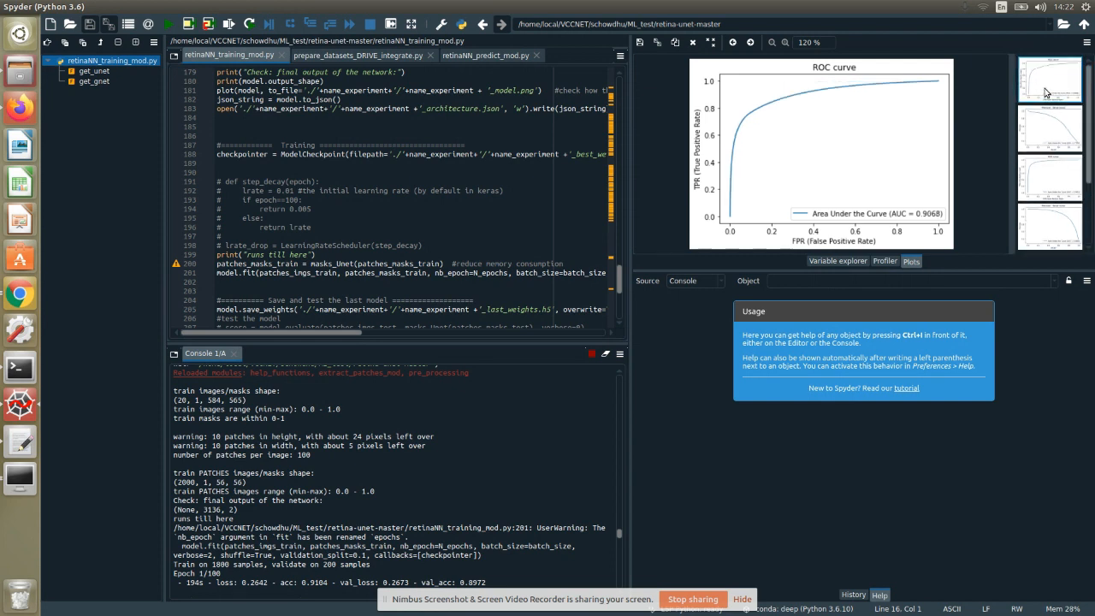
mouse_move(947, 233)
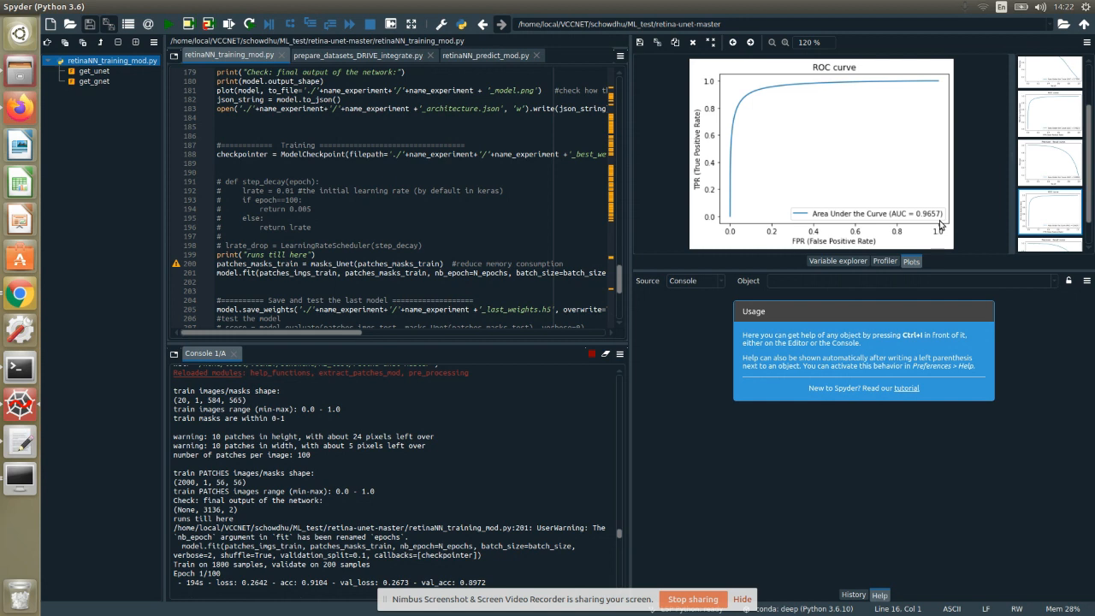
click(1050, 72)
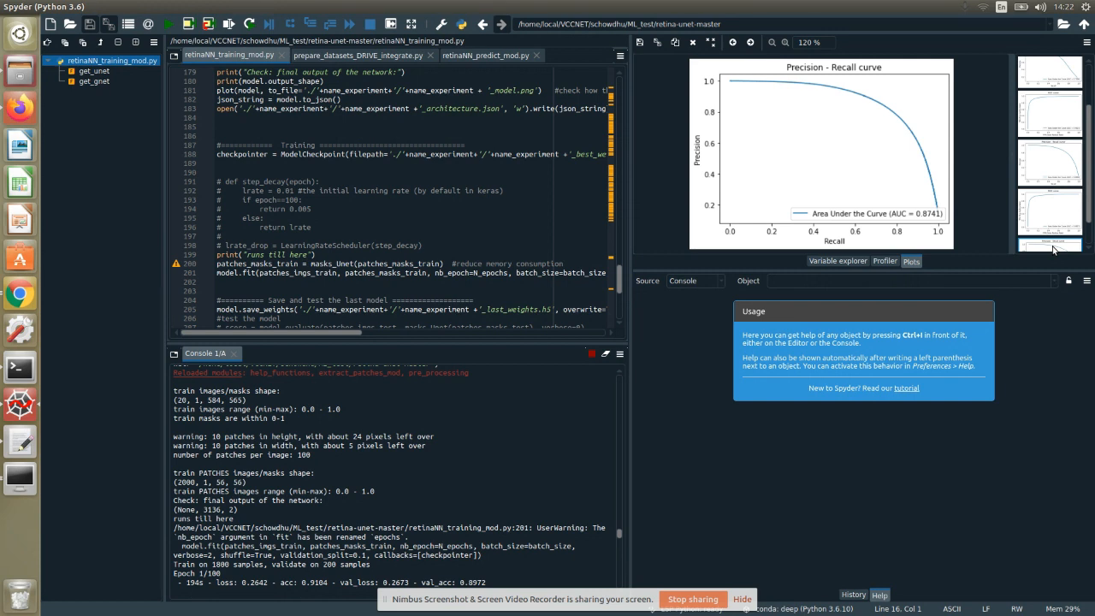
mouse_move(691, 580)
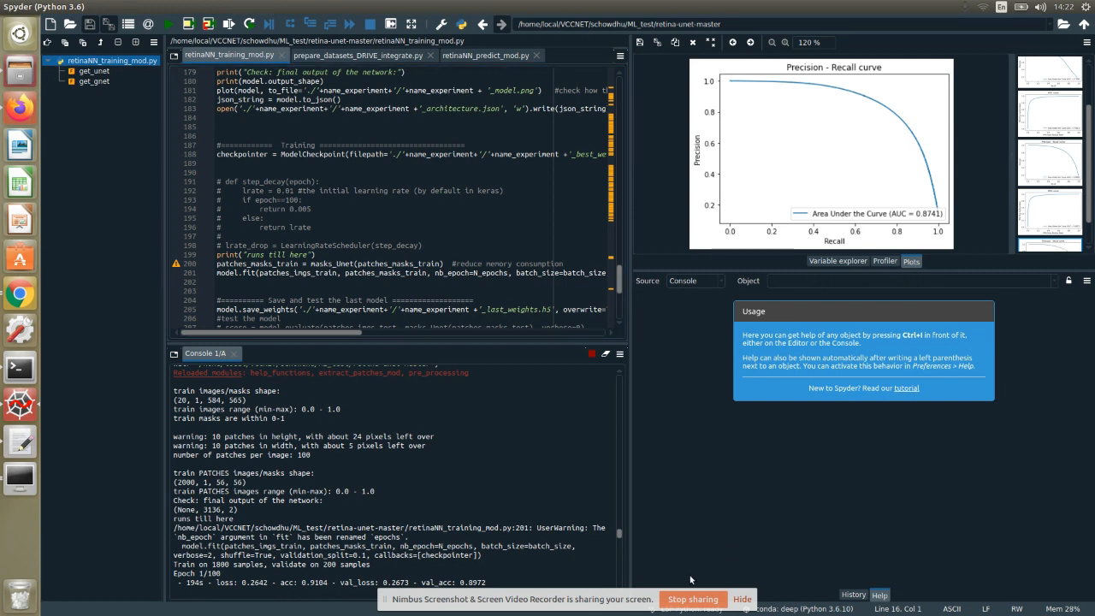